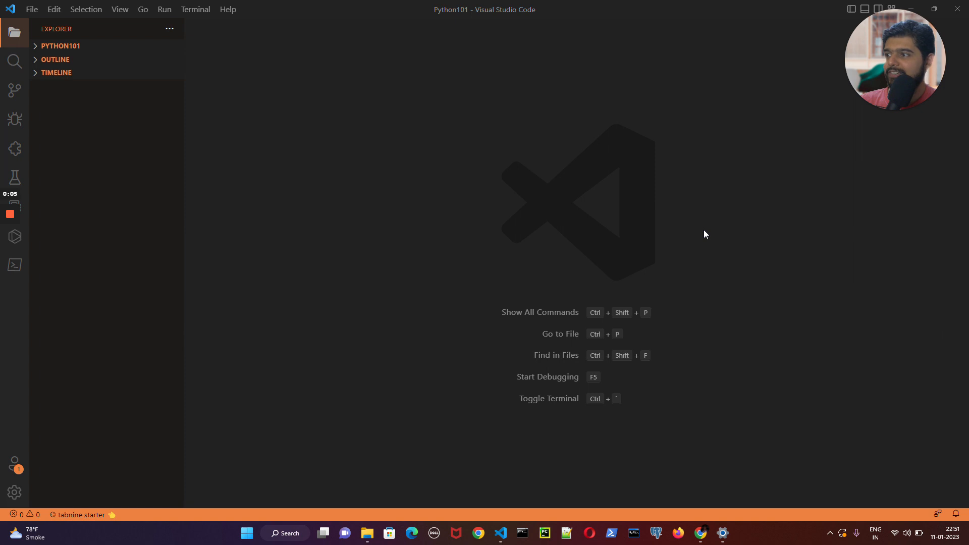
mouse_move(782, 249)
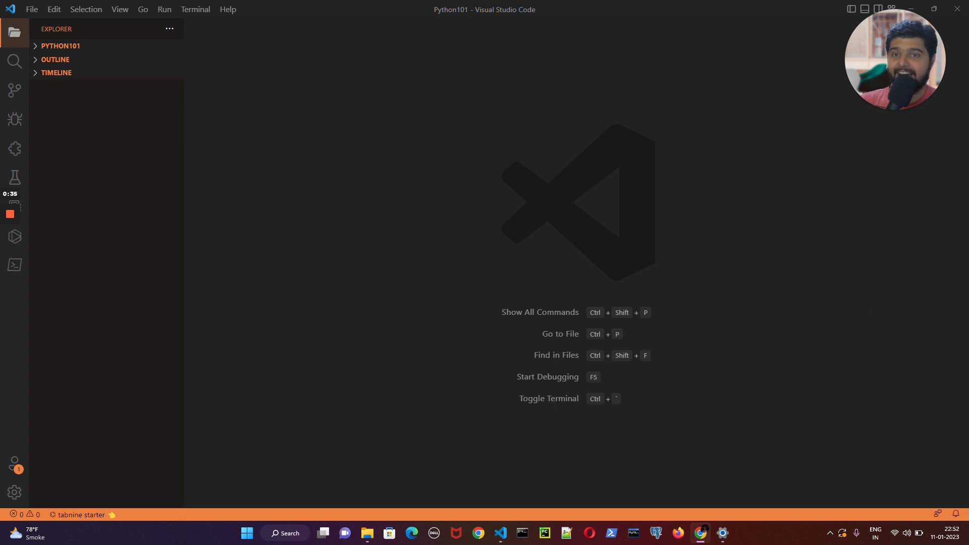
mouse_move(105, 185)
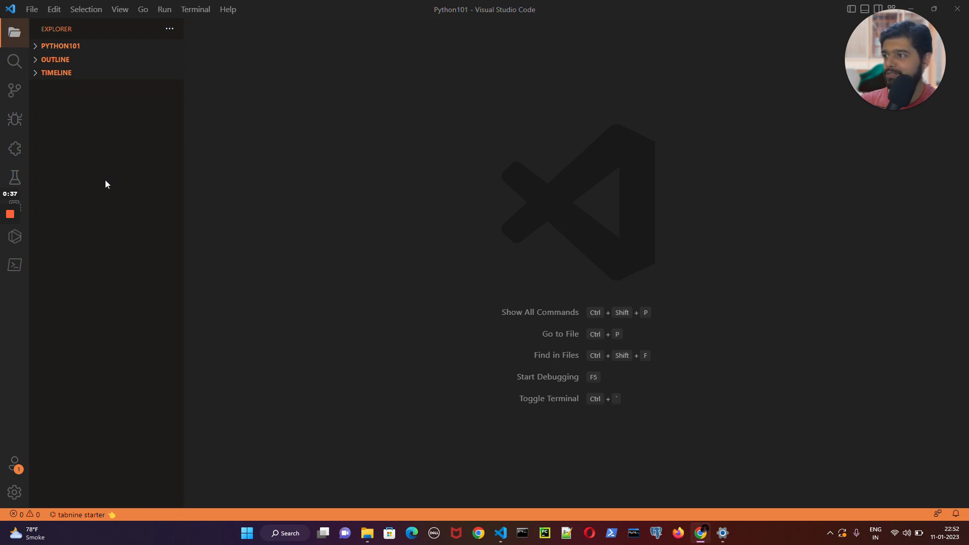
mouse_move(44, 471)
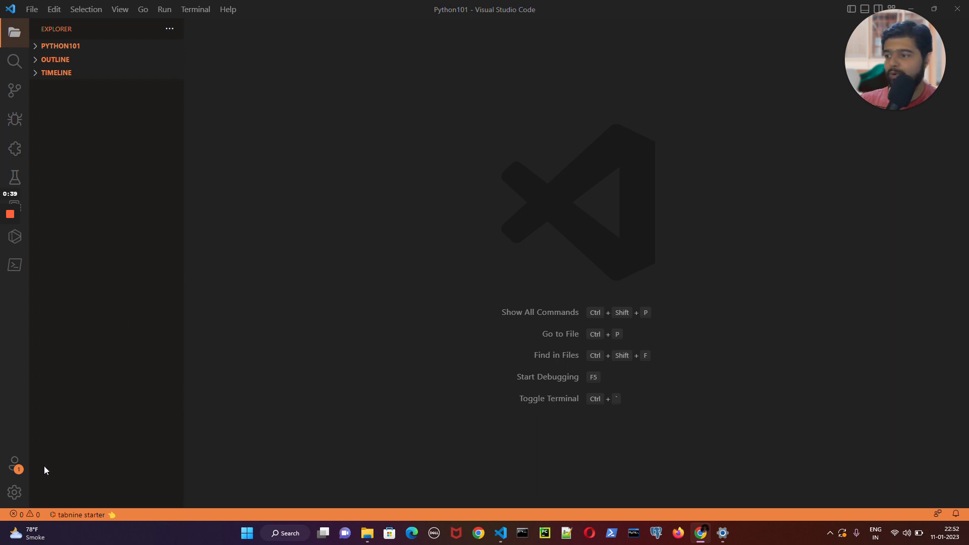
Open Extensions from the Manage menu and search the marketplace for 'code GPT'.
click(14, 493)
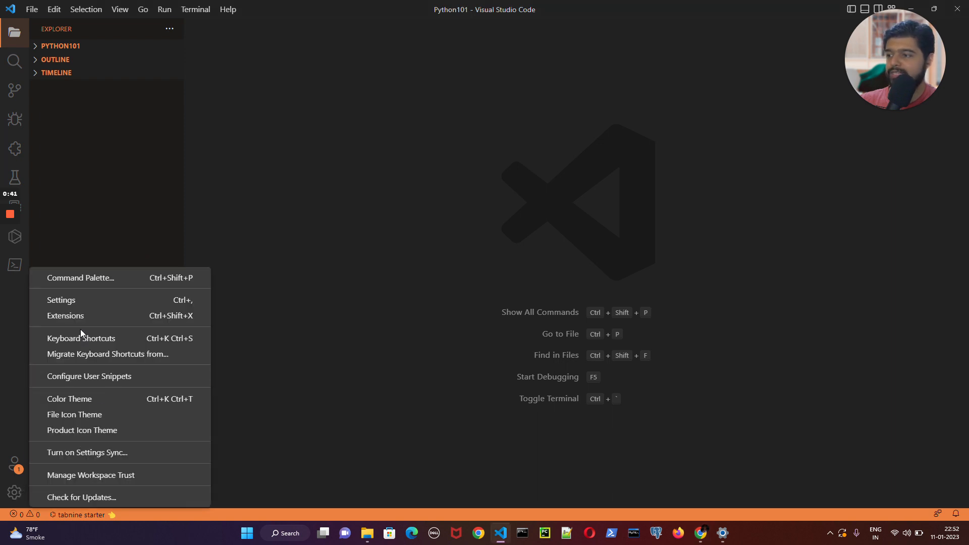
mouse_move(65, 317)
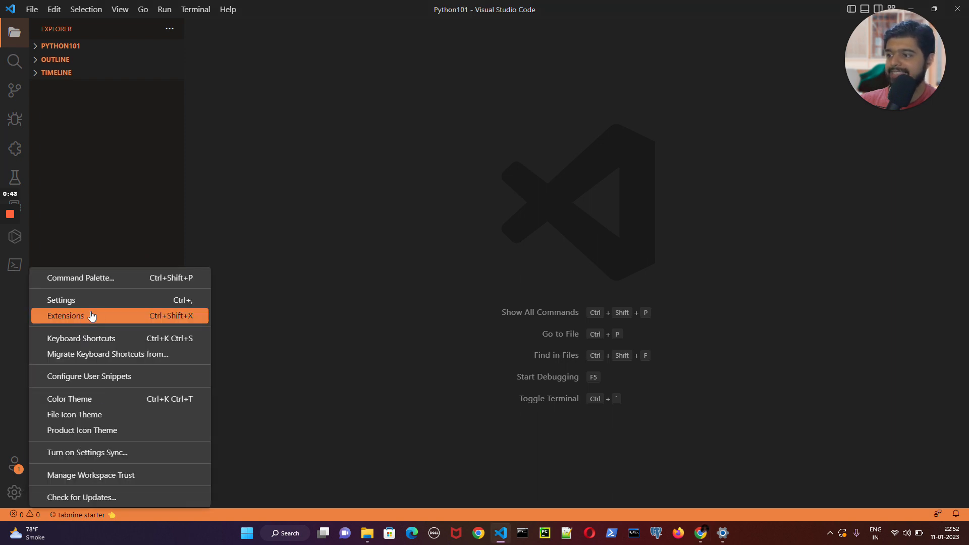
click(65, 316)
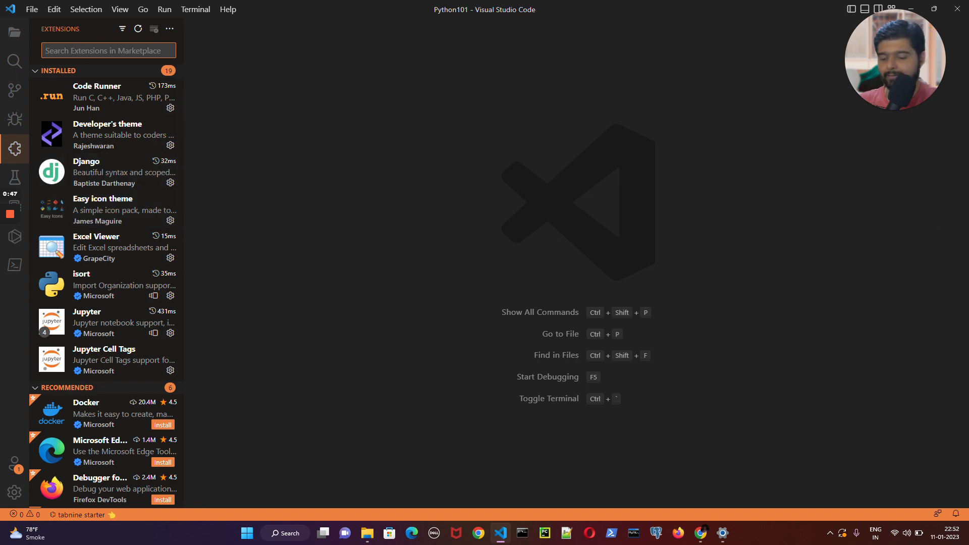
text(code GPT)
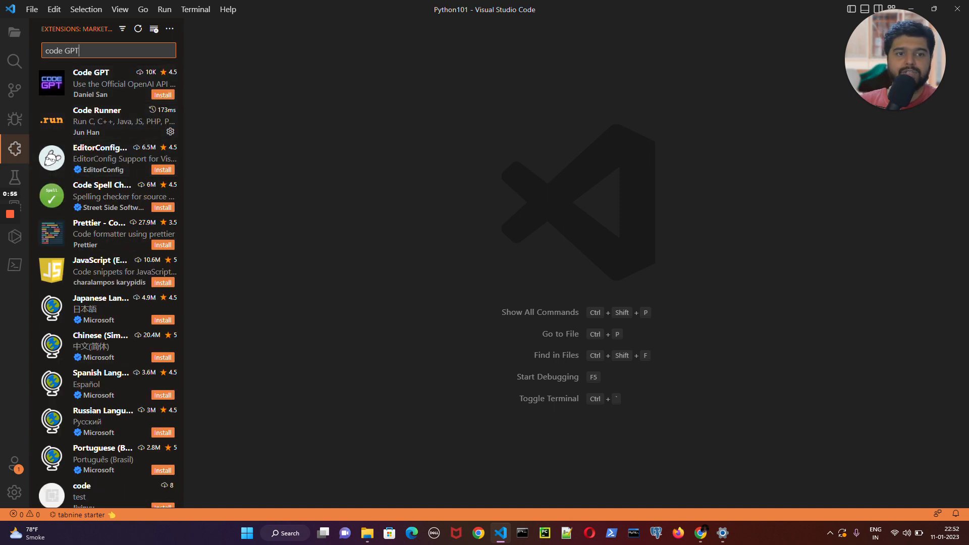
Install the Code GPT extension from its details page.
click(108, 83)
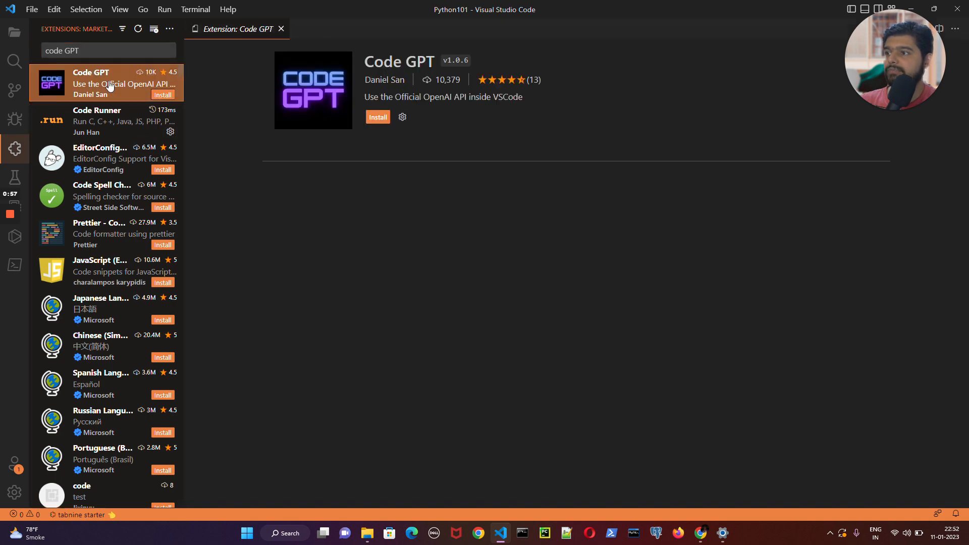
click(377, 117)
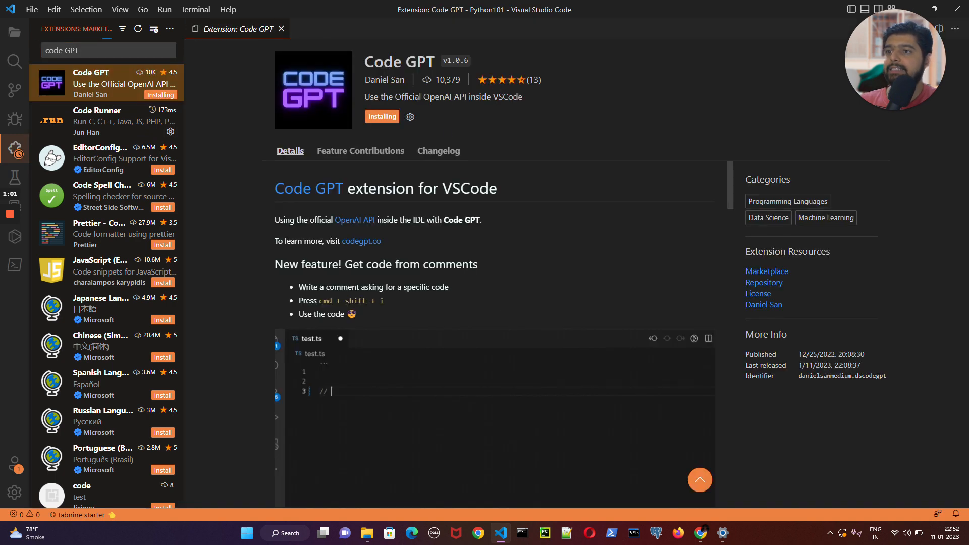
text(validate an email with)
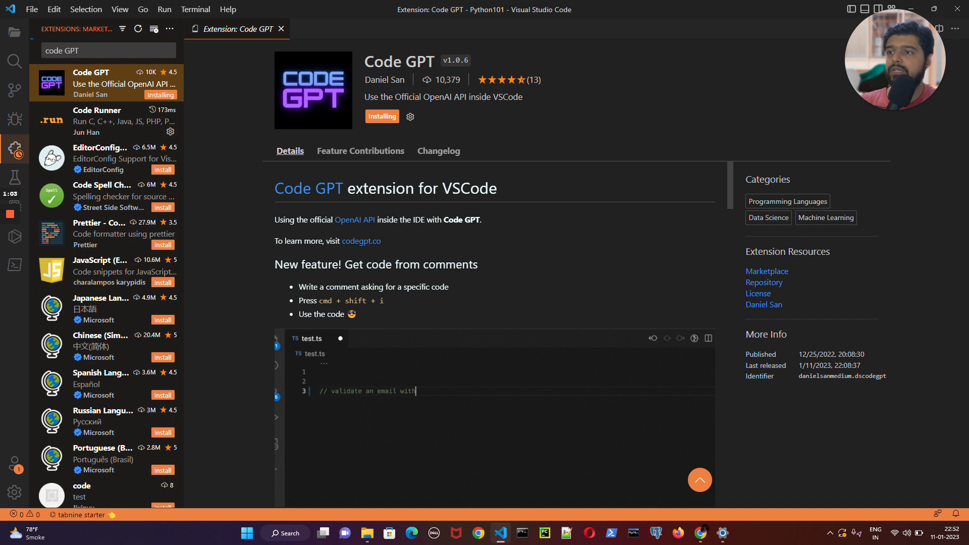
text(regex and comment ea)
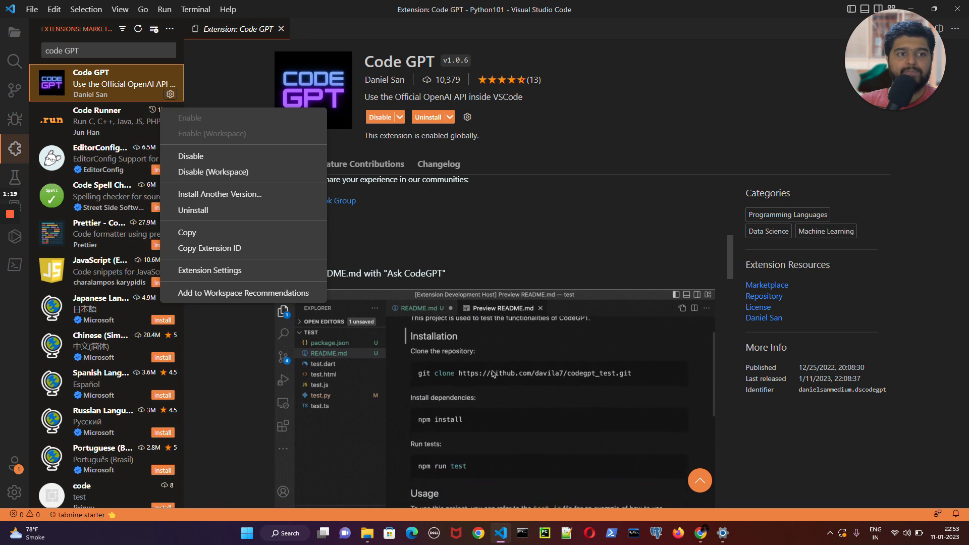
View Code GPT's Changelog and Feature Contributions, then return to Details.
scroll(down, 3)
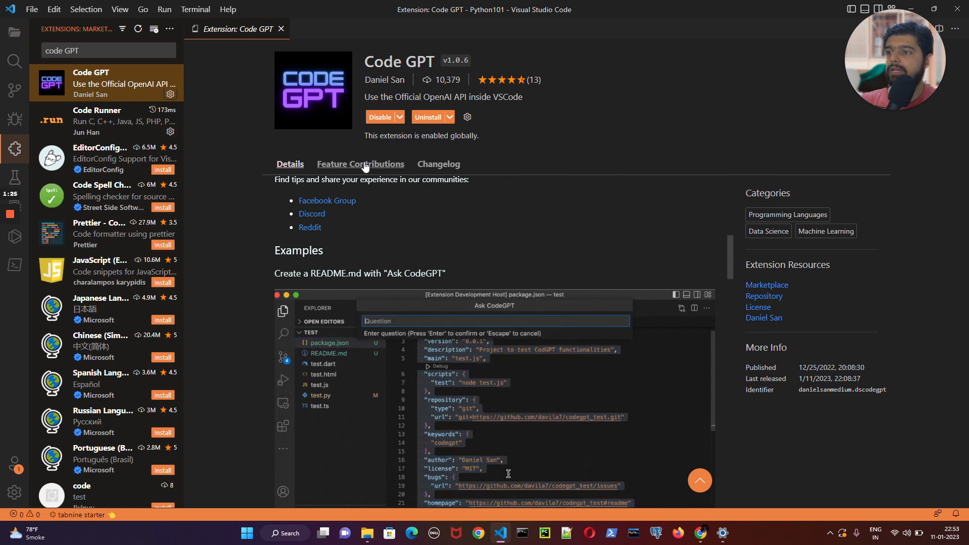
click(439, 164)
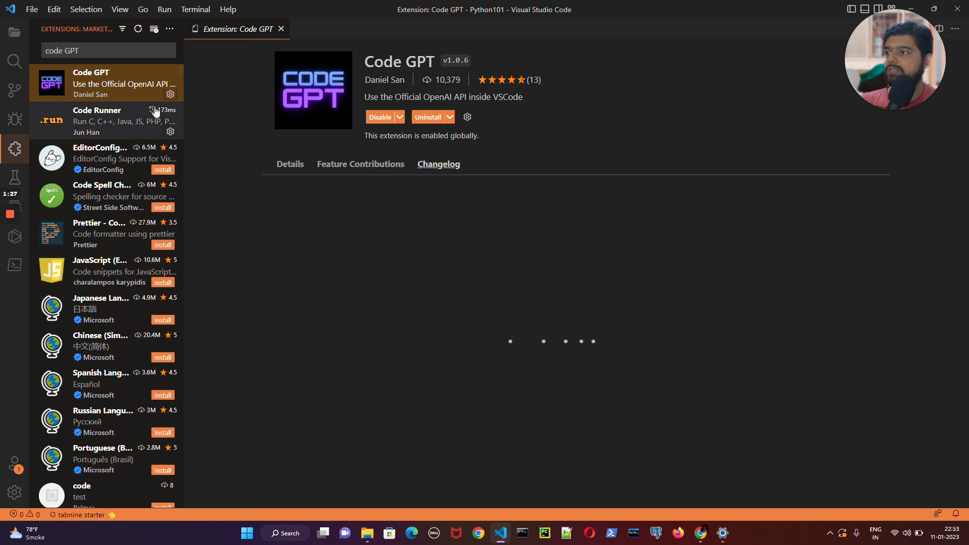
click(439, 163)
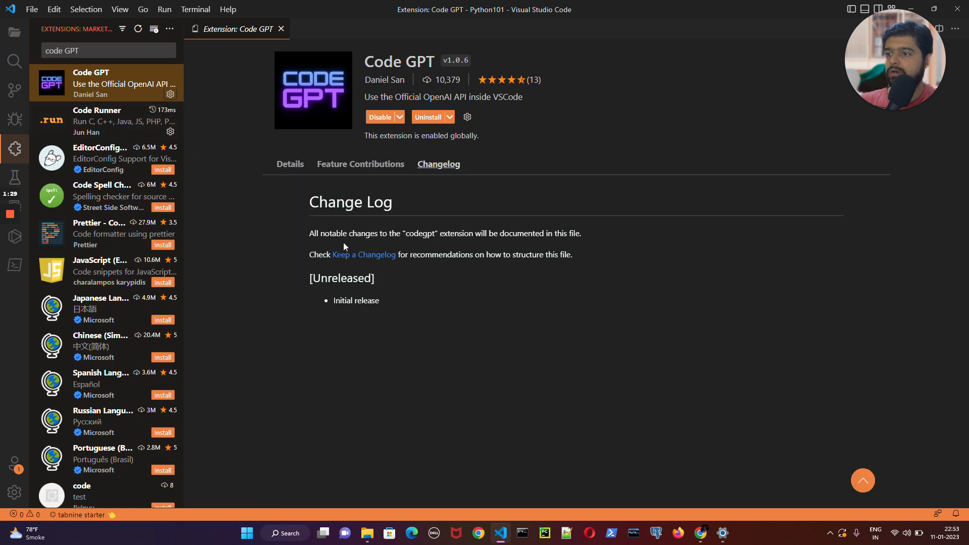
click(360, 164)
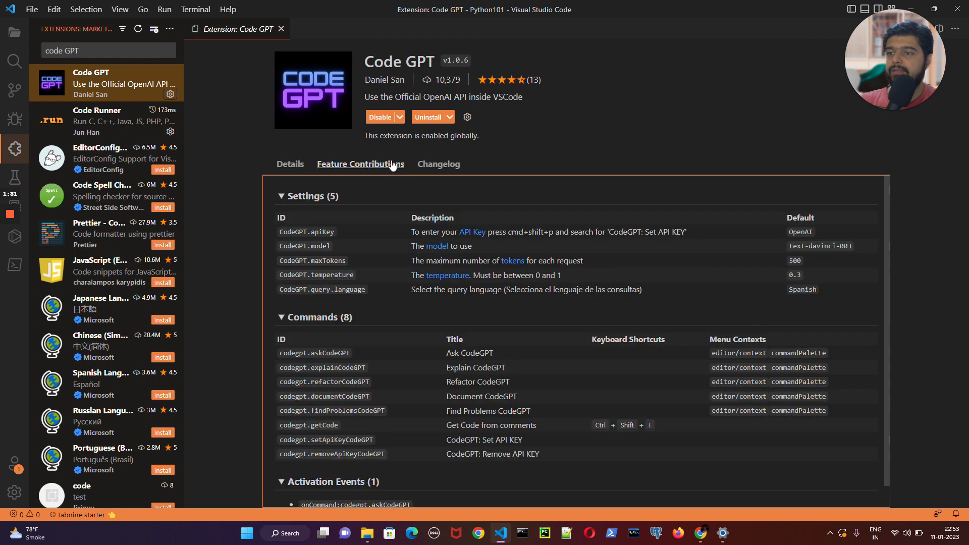
click(290, 163)
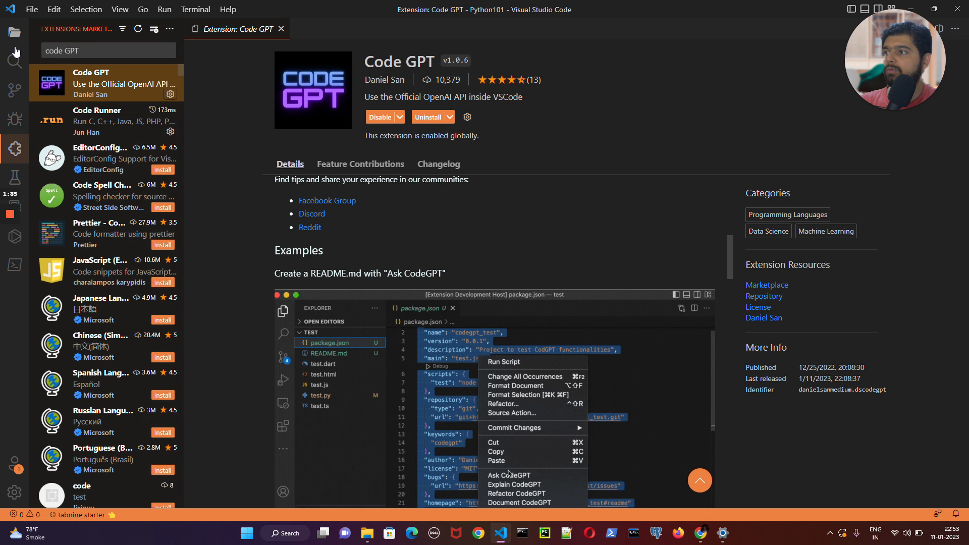
Scroll further through the Code GPT details page and bring up the Manage menu.
click(511, 475)
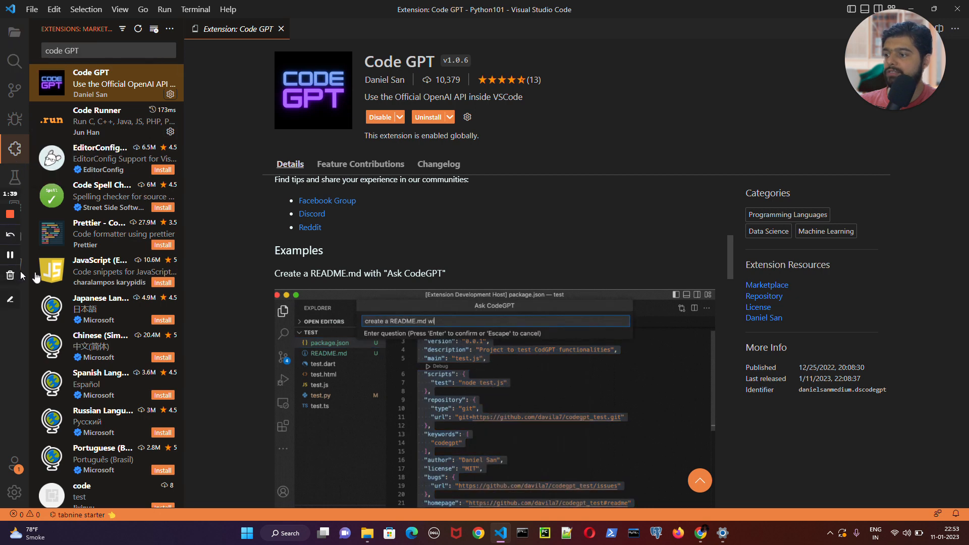
scroll(down, 3)
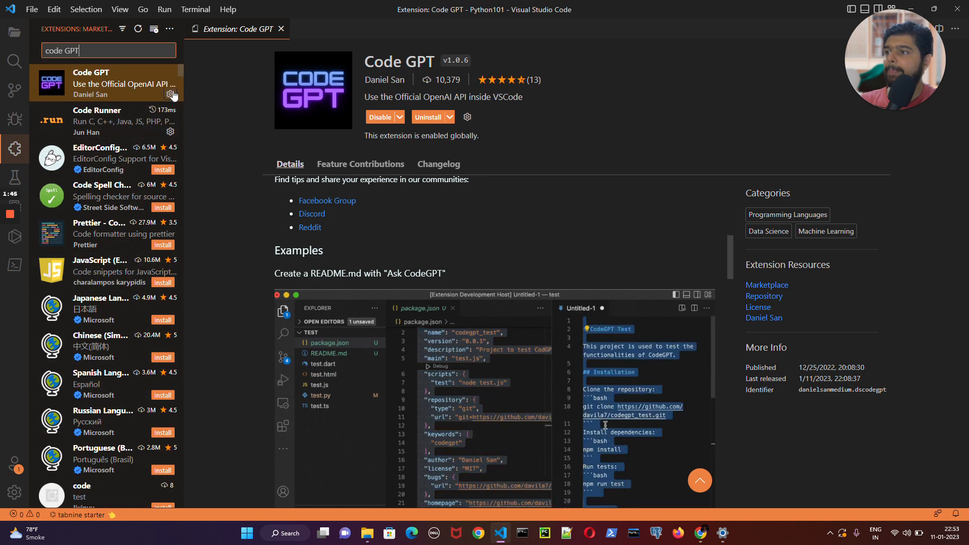
click(173, 95)
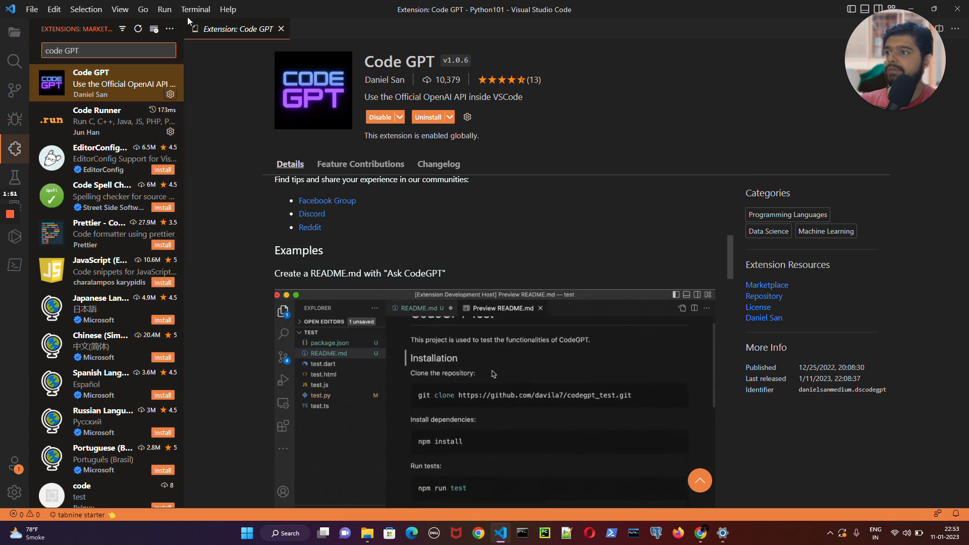
scroll(down, 3)
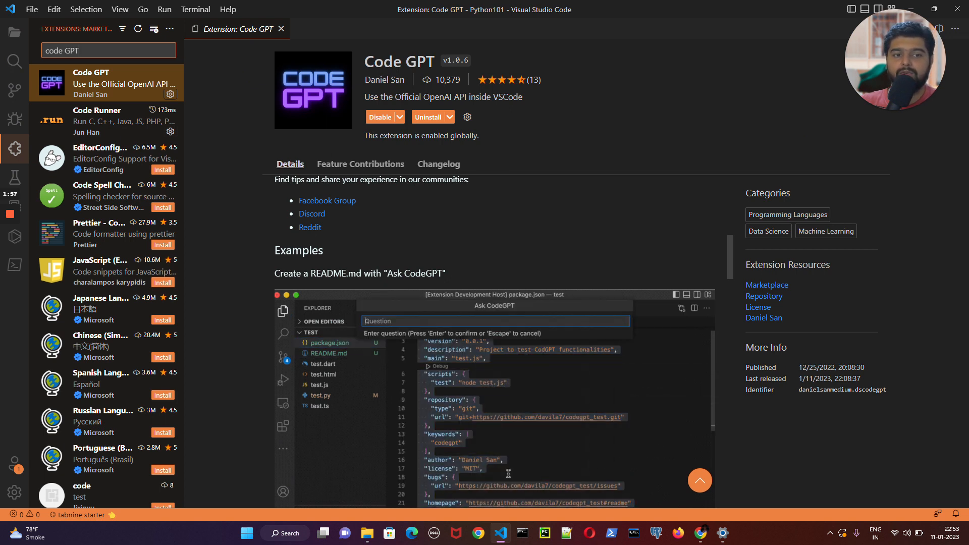
text(create a README)
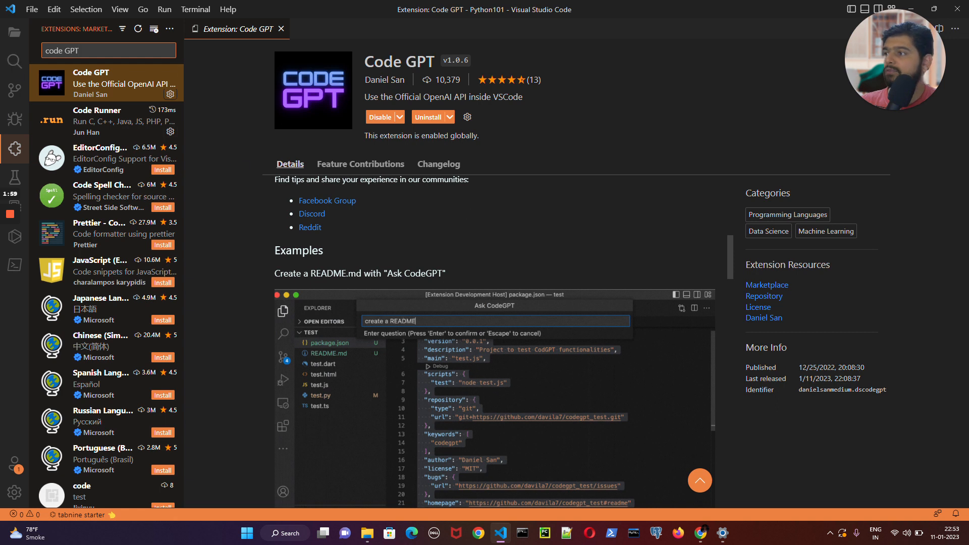
text(.md with mar)
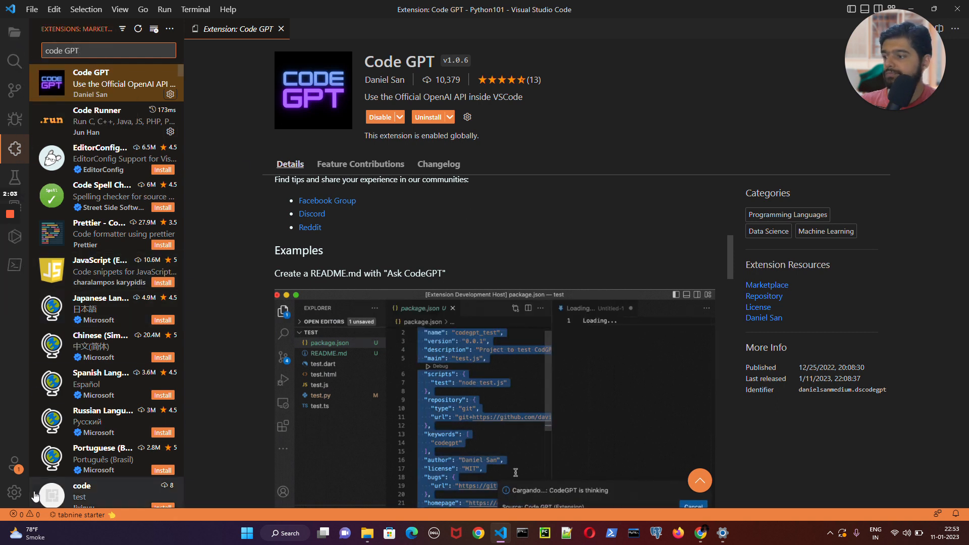
click(14, 493)
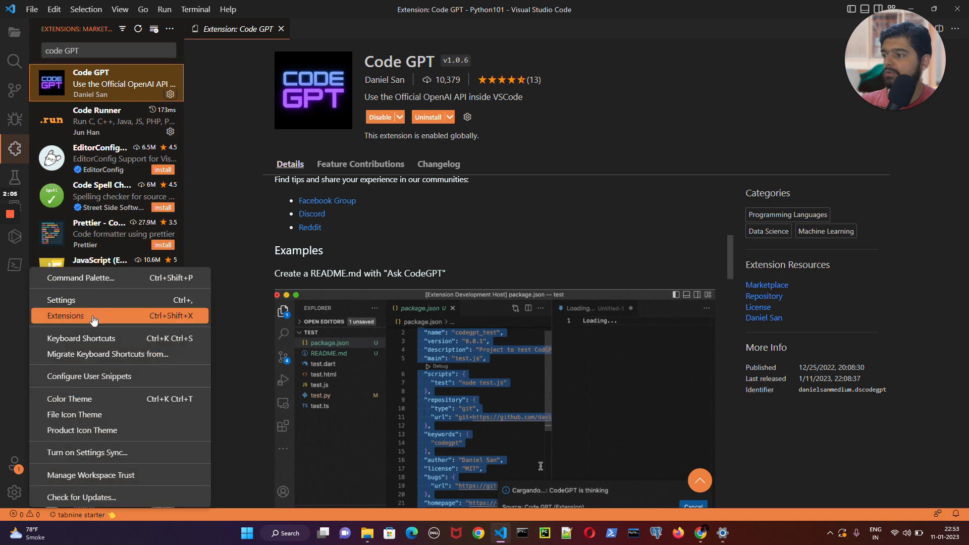
Open Settings and jump to the CodeGPT section under Extensions.
click(66, 316)
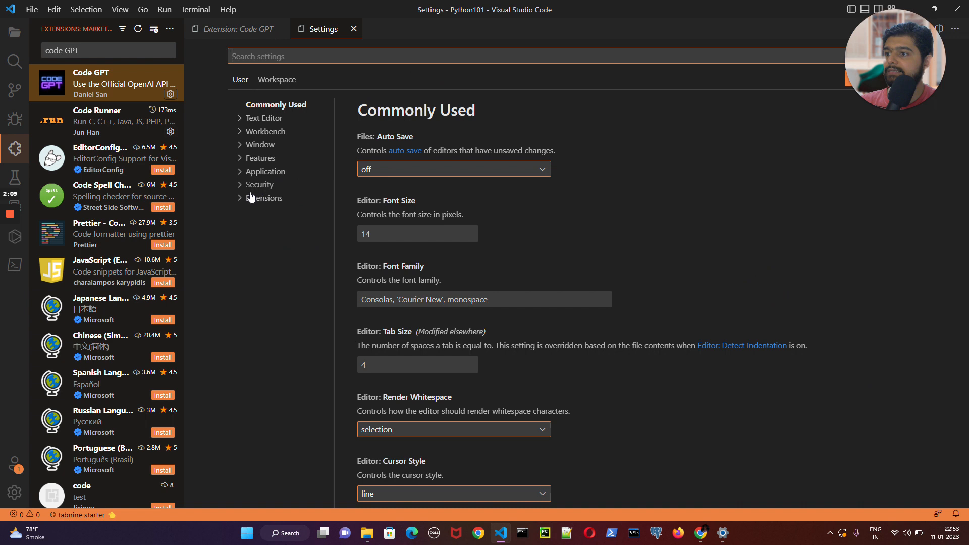
click(267, 198)
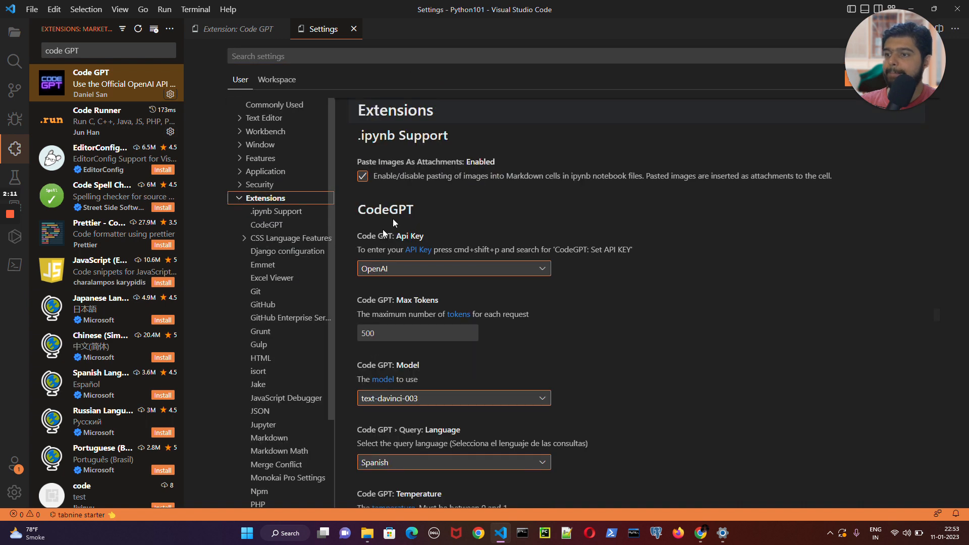
mouse_move(388, 246)
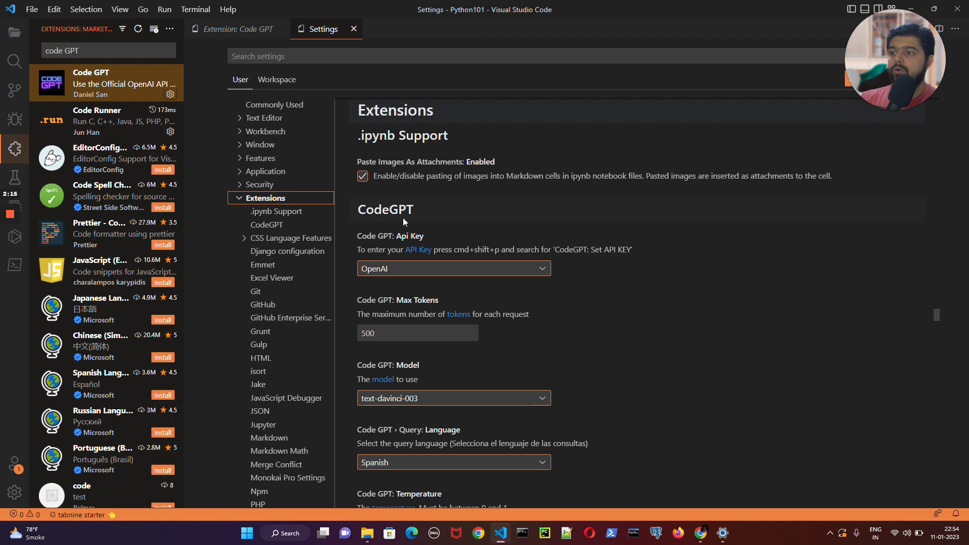
mouse_move(15, 60)
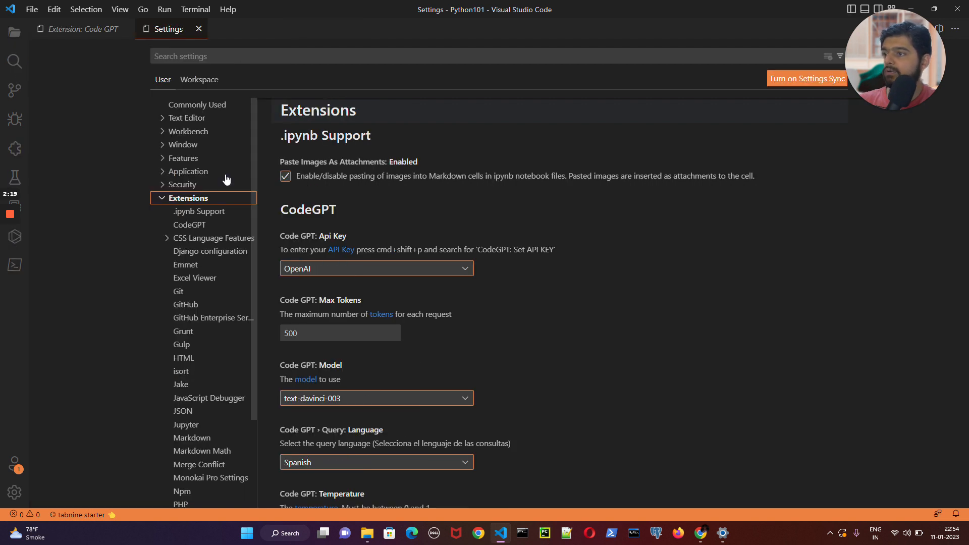
click(190, 224)
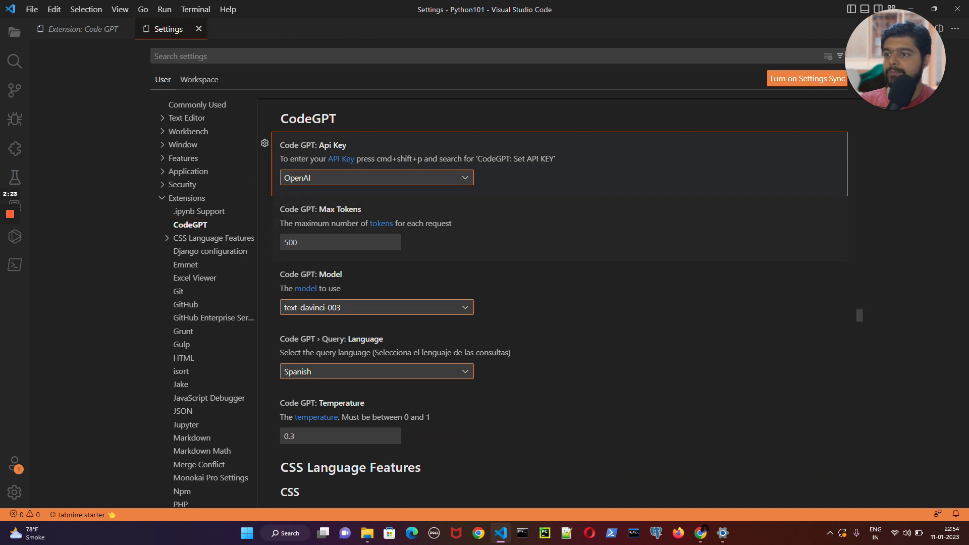
mouse_move(361, 336)
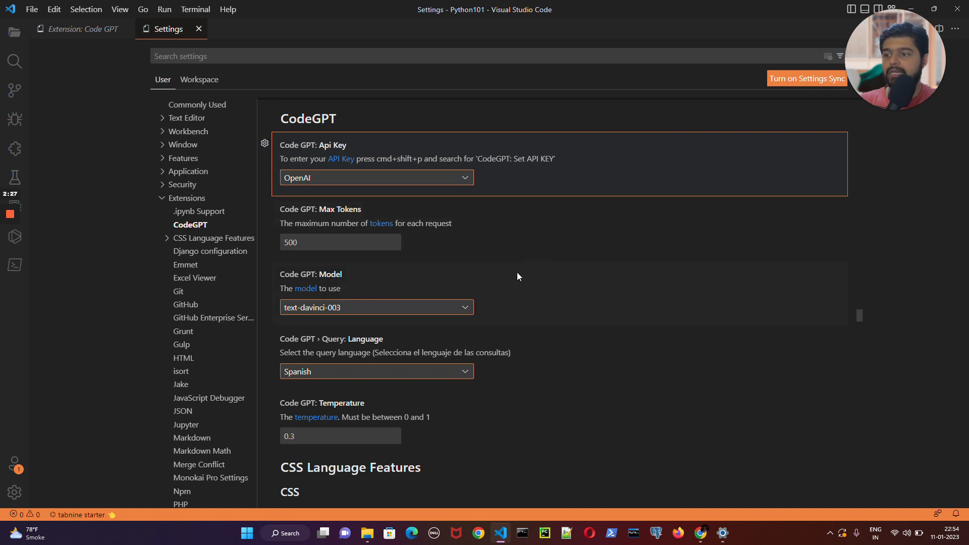
Set Code GPT's query language to English, then scroll through the remaining settings.
click(375, 371)
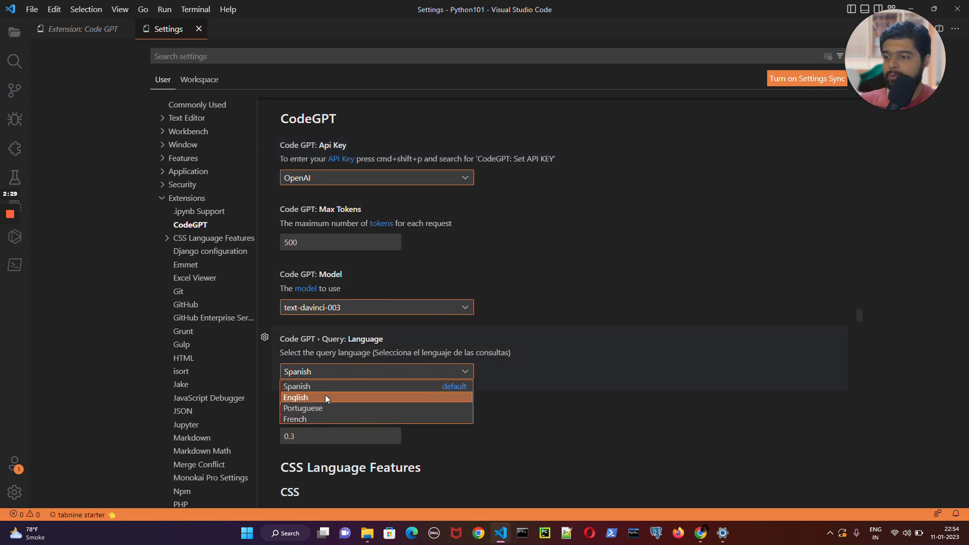
click(296, 397)
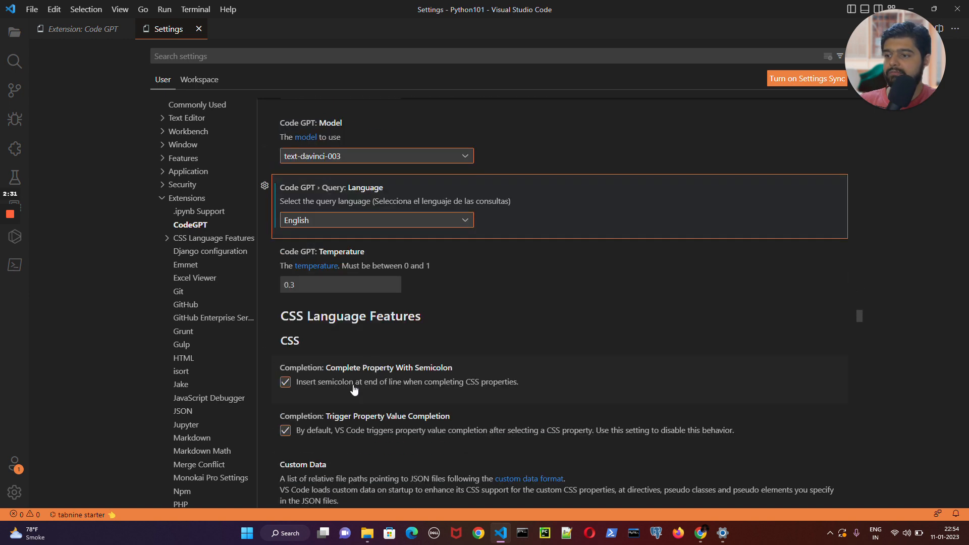
scroll(up, 3)
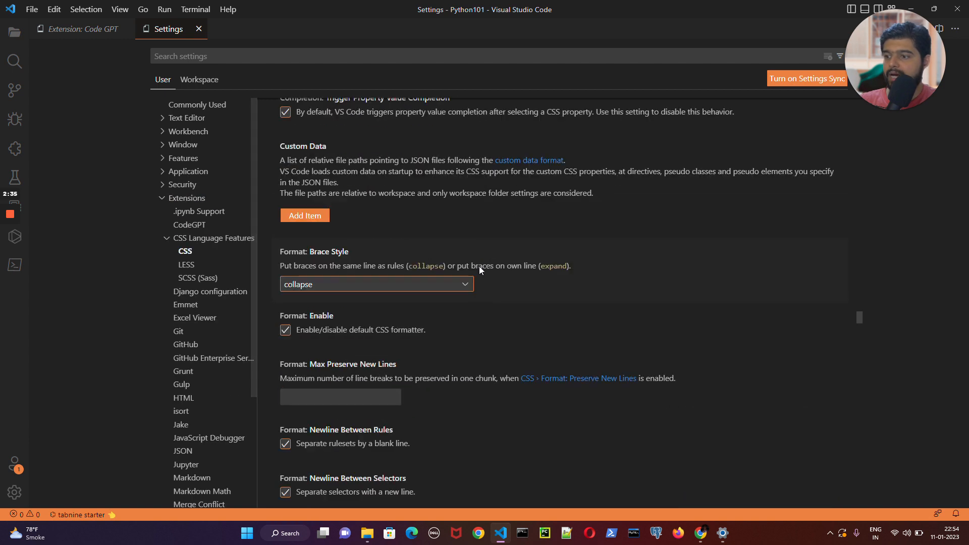
scroll(down, 3)
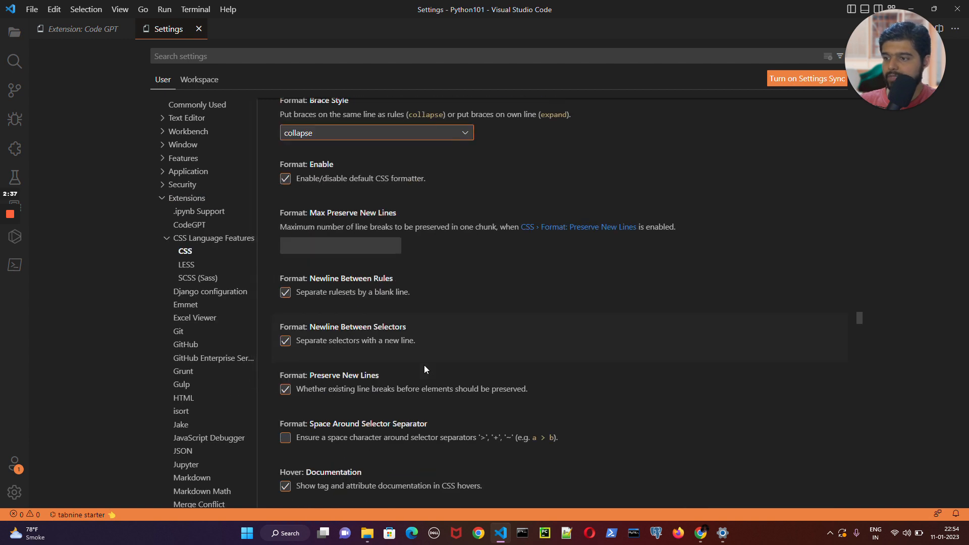
scroll(down, 3)
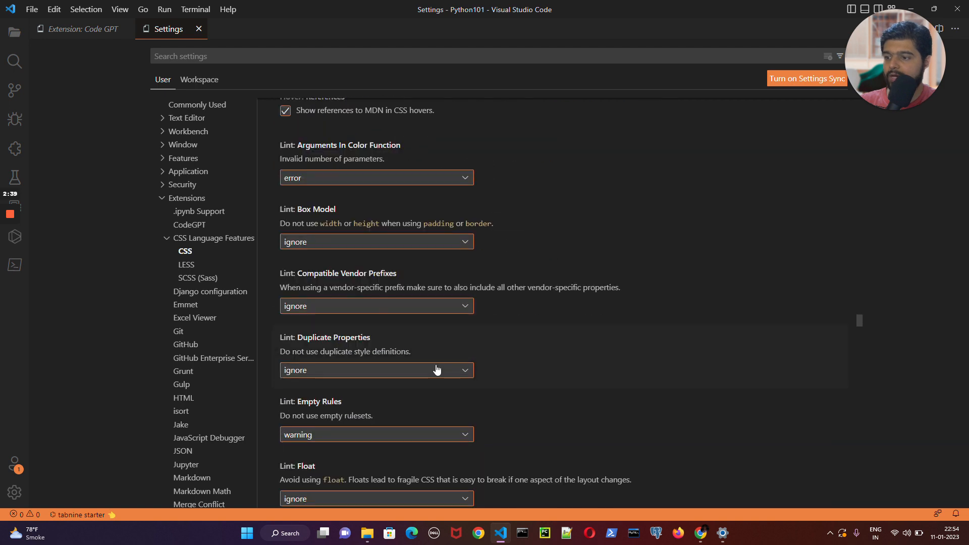
scroll(down, 3)
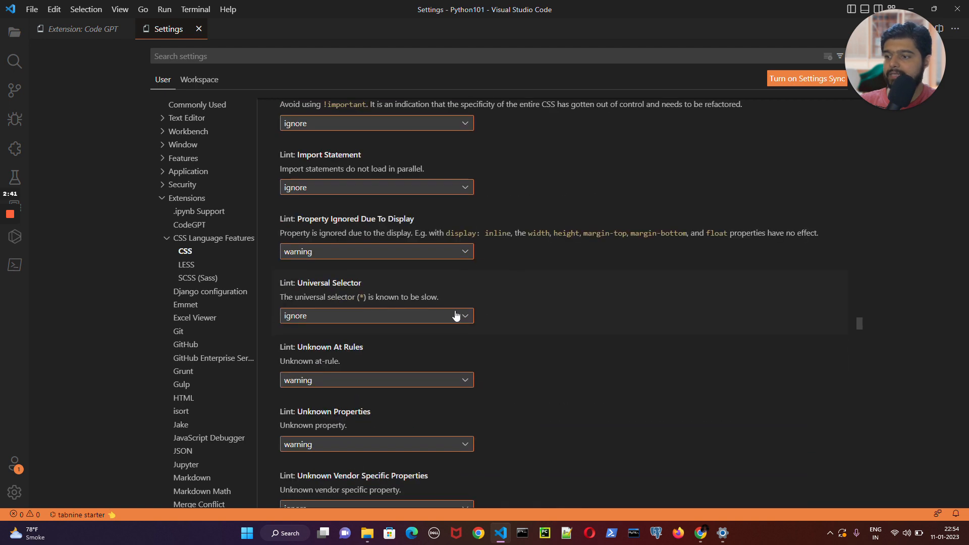
scroll(down, 3)
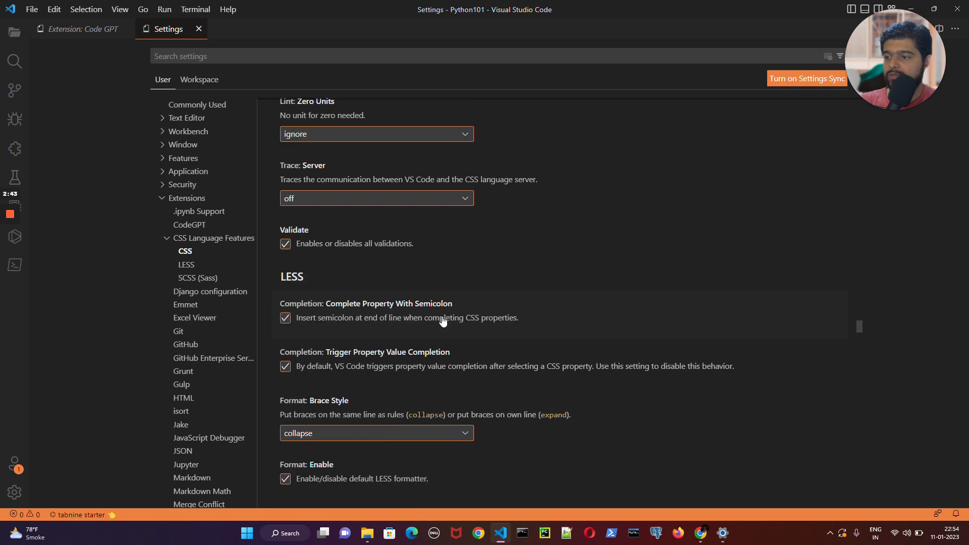
scroll(up, 3)
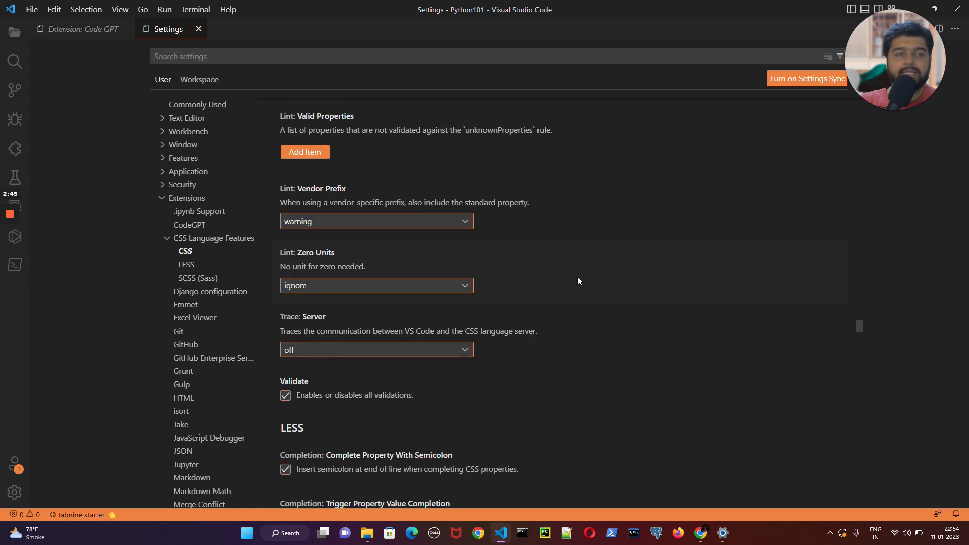
scroll(down, 3)
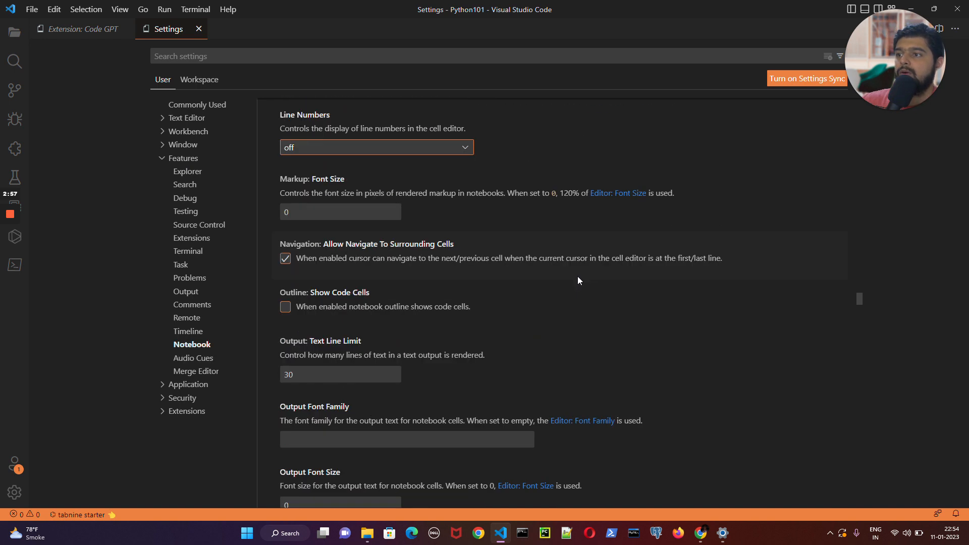
scroll(up, 3)
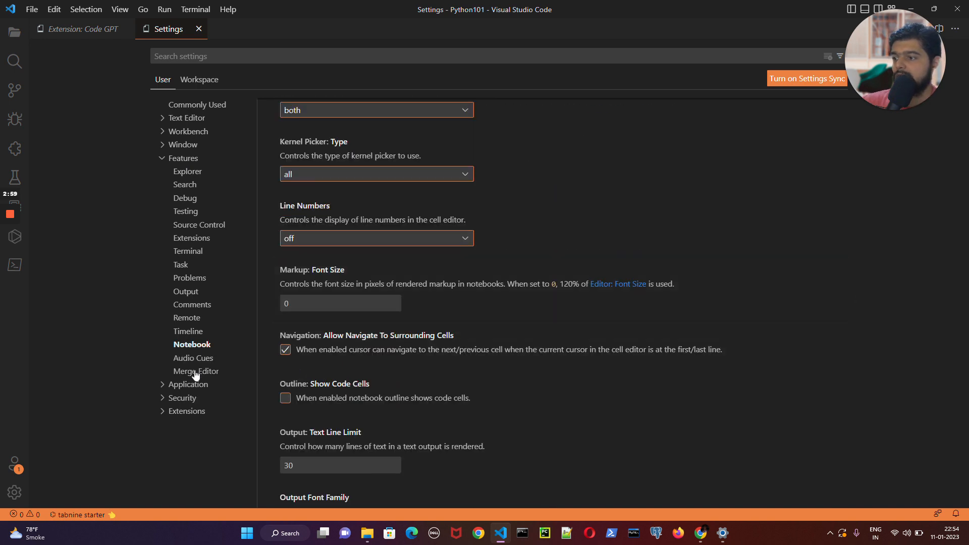
Return to the Extensions settings section and open the Command Palette.
click(187, 411)
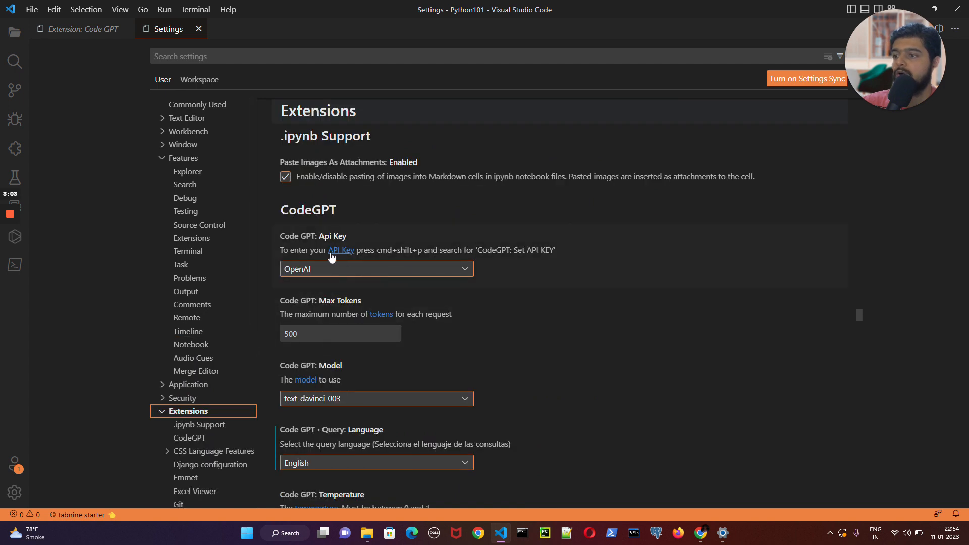
mouse_move(364, 255)
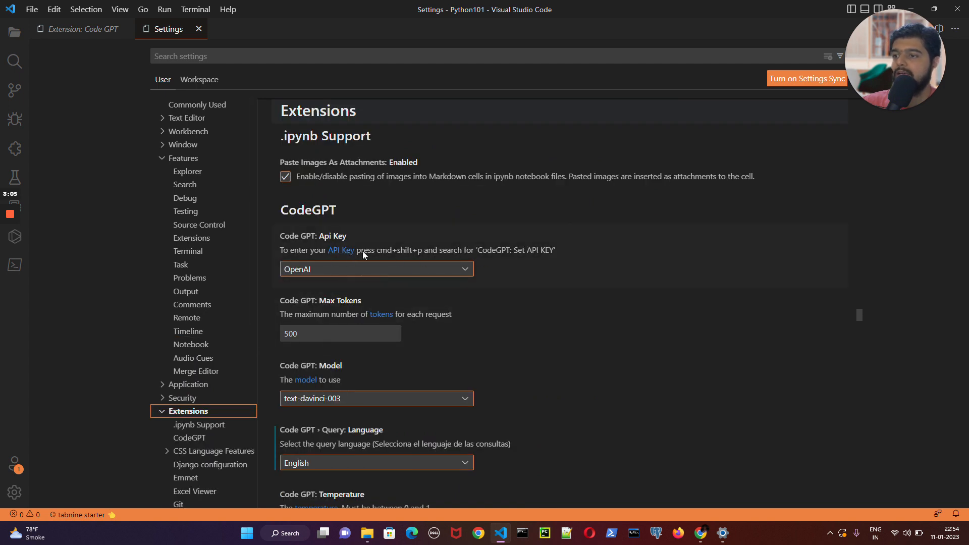
mouse_move(402, 256)
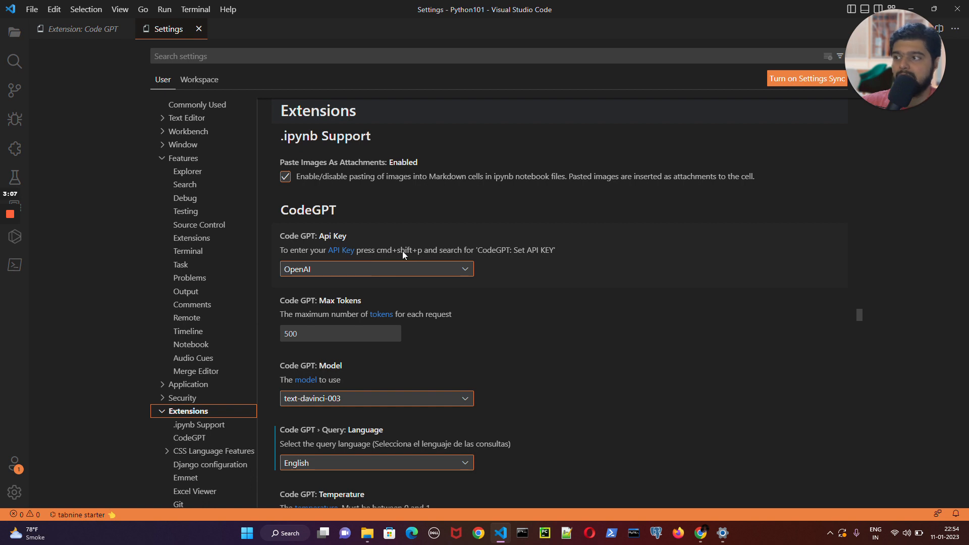
mouse_move(496, 259)
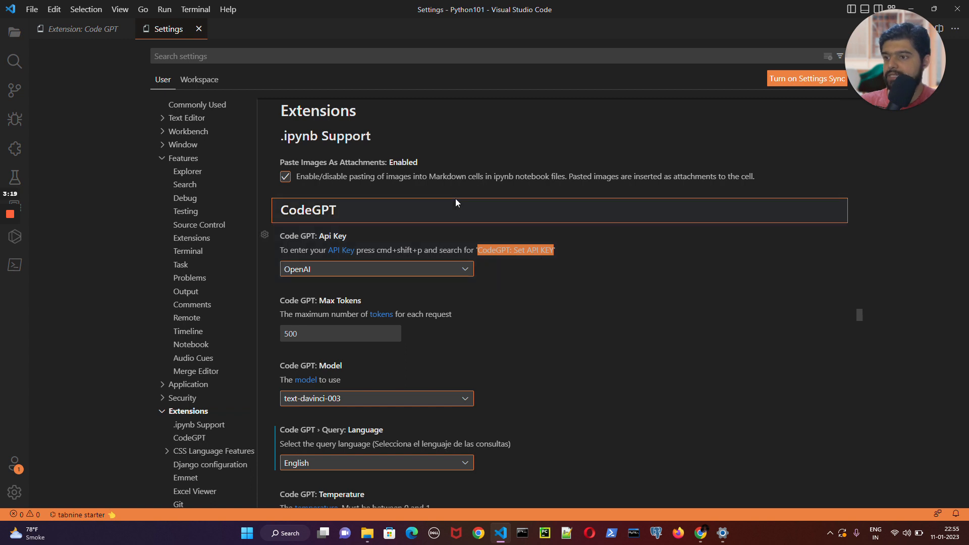
mouse_move(402, 256)
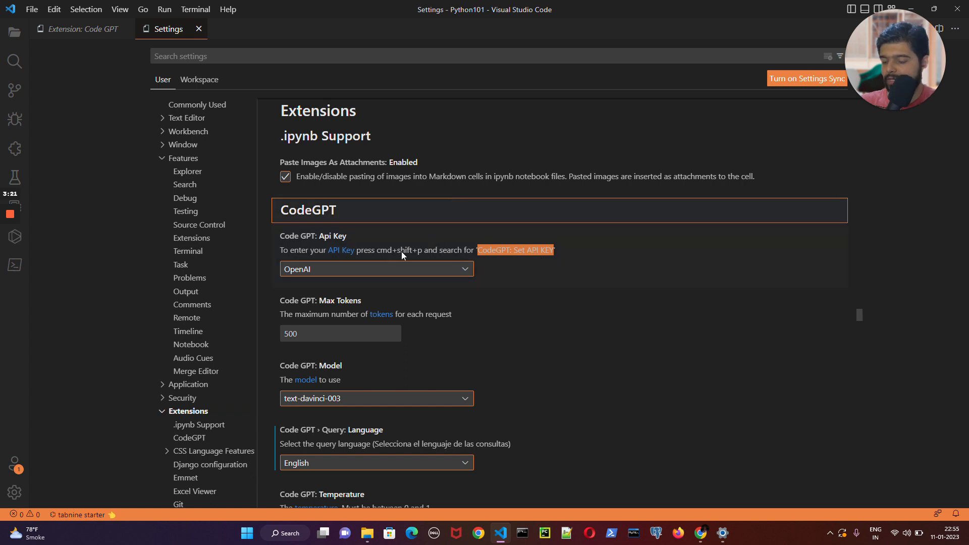
key(ctrl+shift+p)
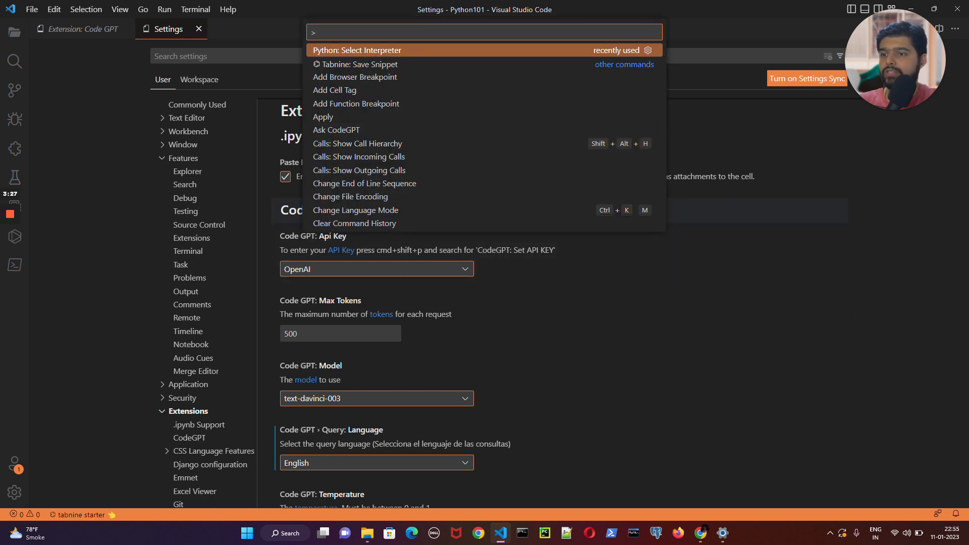
Run 'CodeGPT: Set API KEY' to save the OpenAI API key.
text(CodeGPT: Set API KEY)
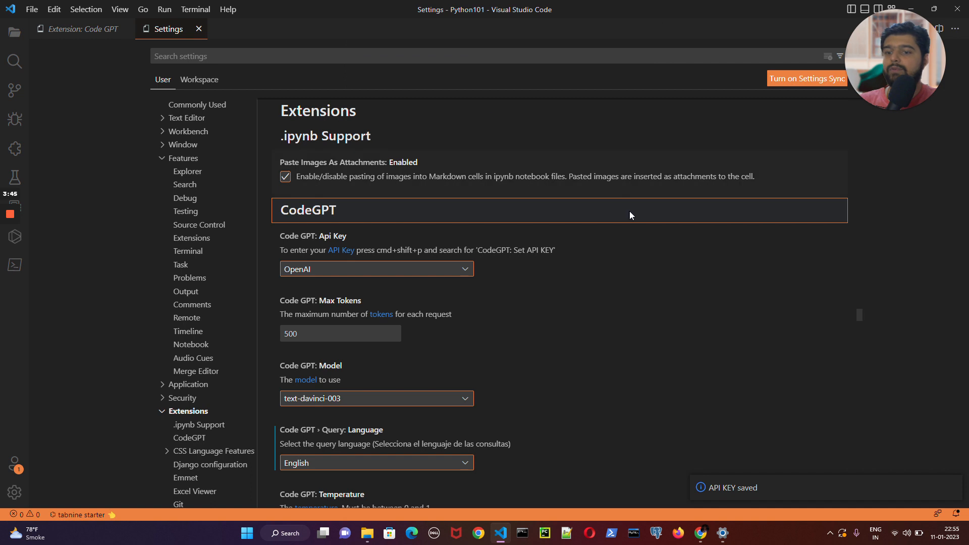
mouse_move(779, 417)
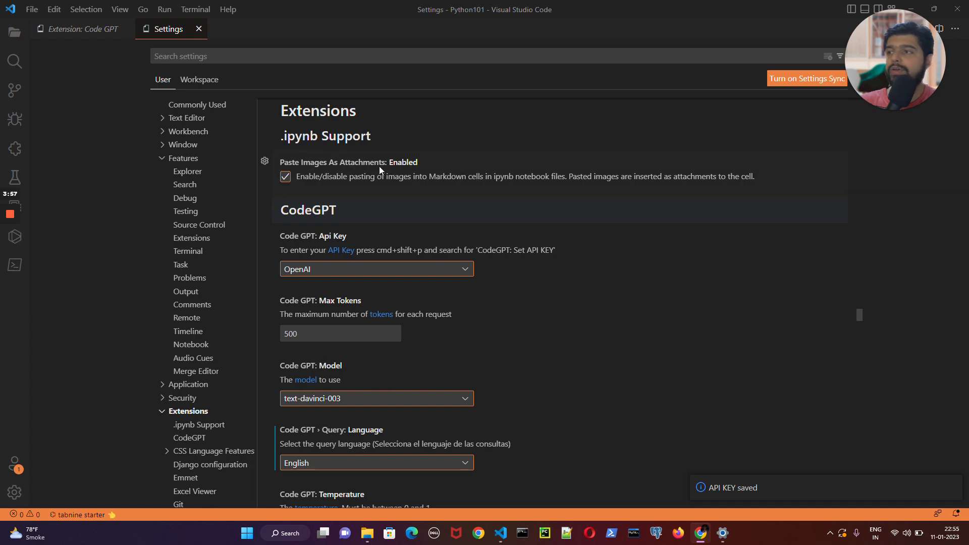
mouse_move(118, 34)
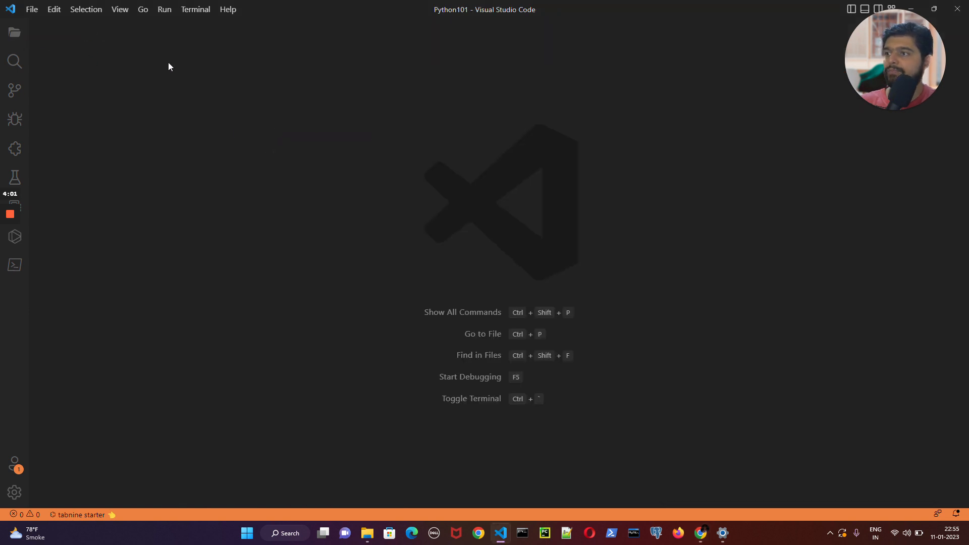
Create test_openai.py inside the .vscode folder from the Explorer.
click(14, 32)
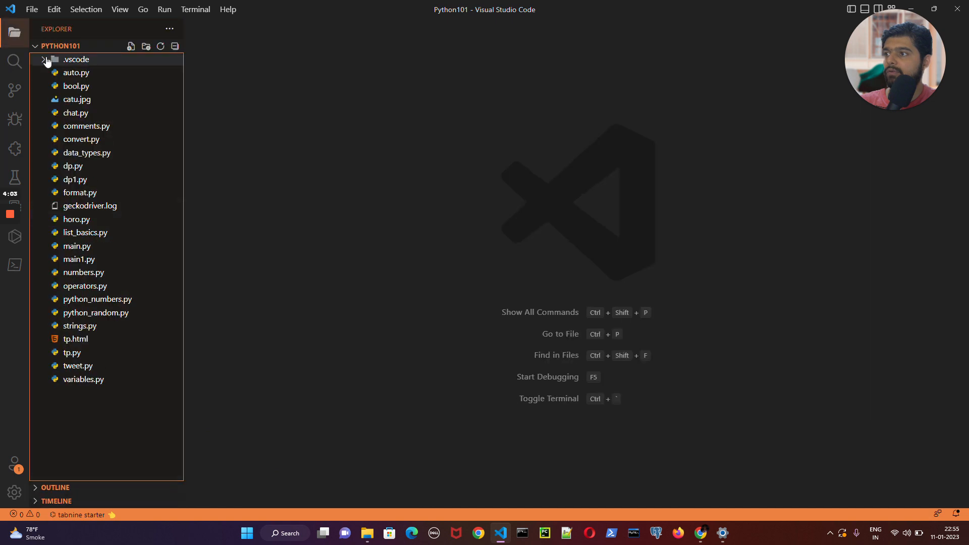
click(76, 59)
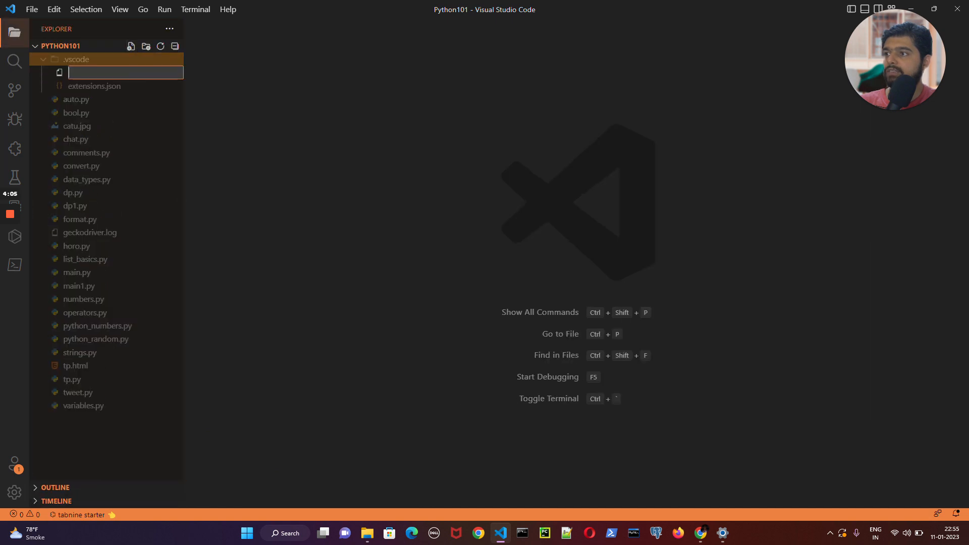
text(te)
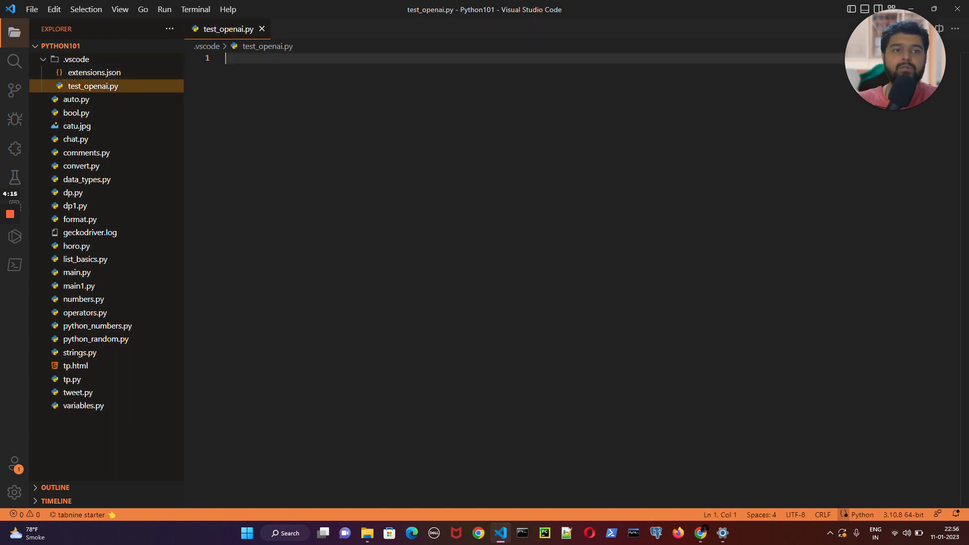
Write a line-1 comment for a function calculating a person's BMI from height and weight.
text(//)
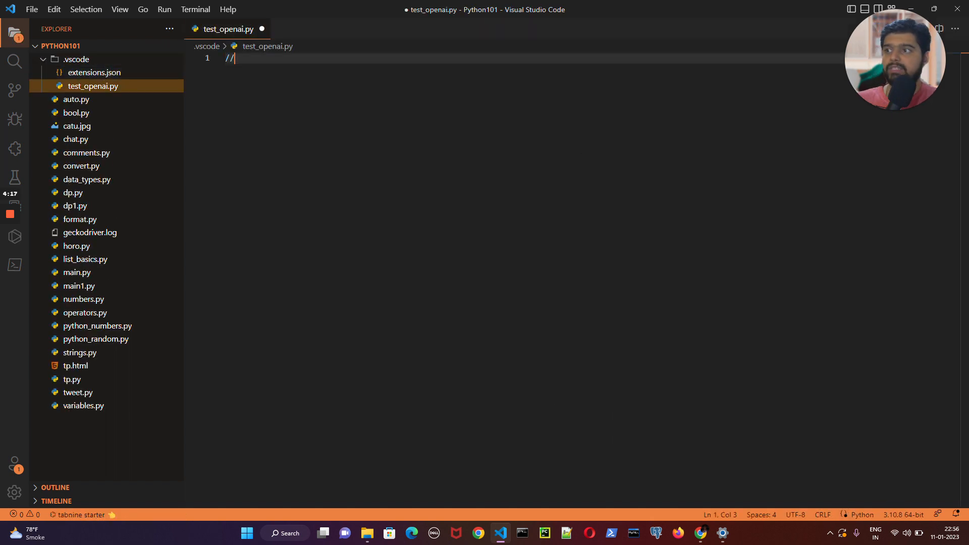
text(function to)
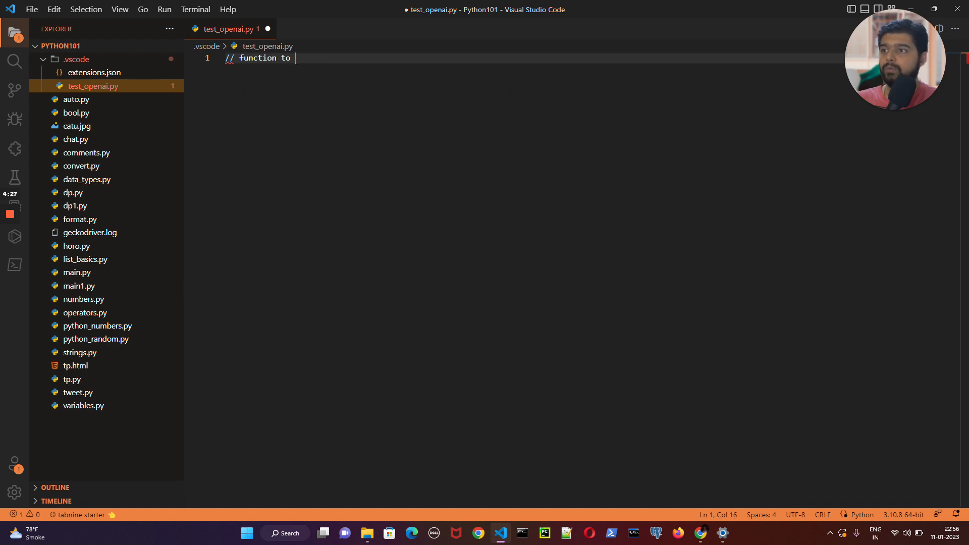
text(calculate)
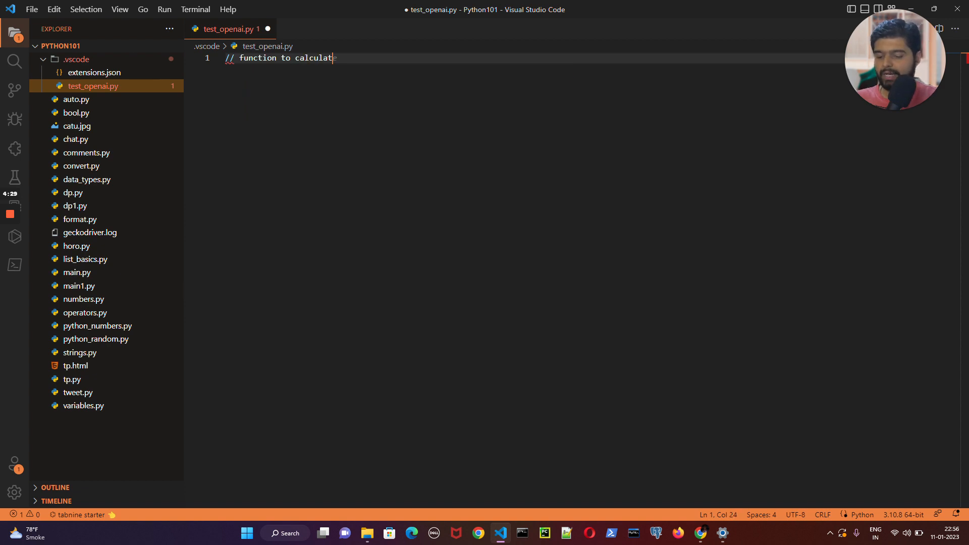
text(e the bmi of)
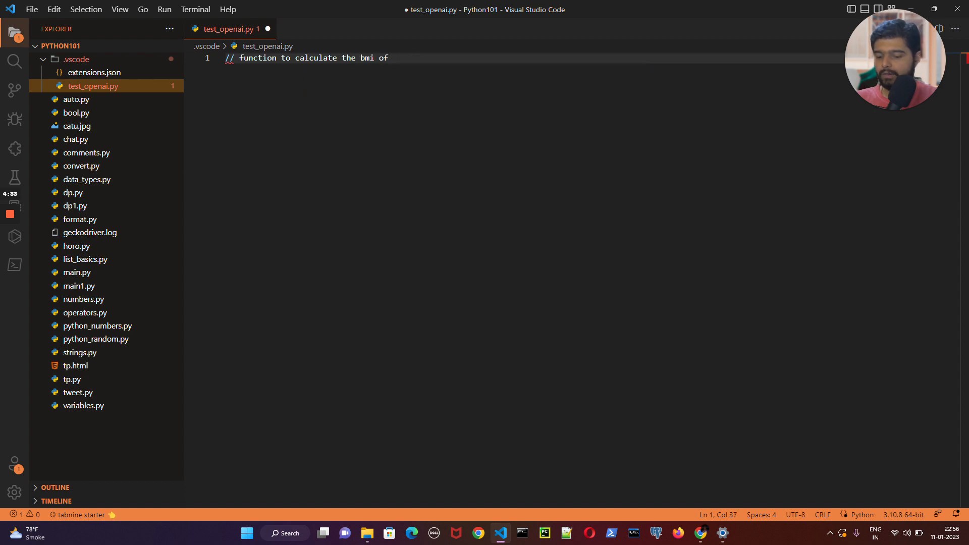
text(a person by taking)
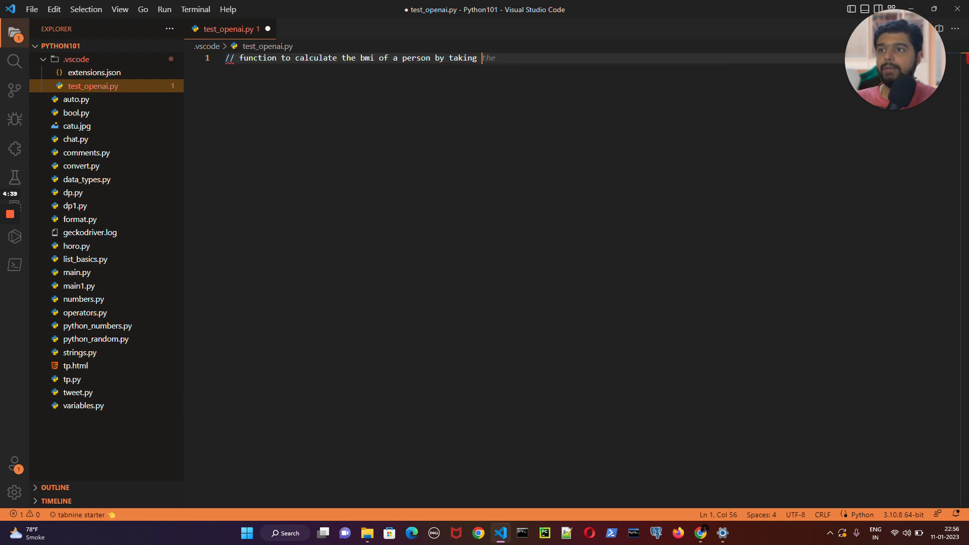
text(height and weight)
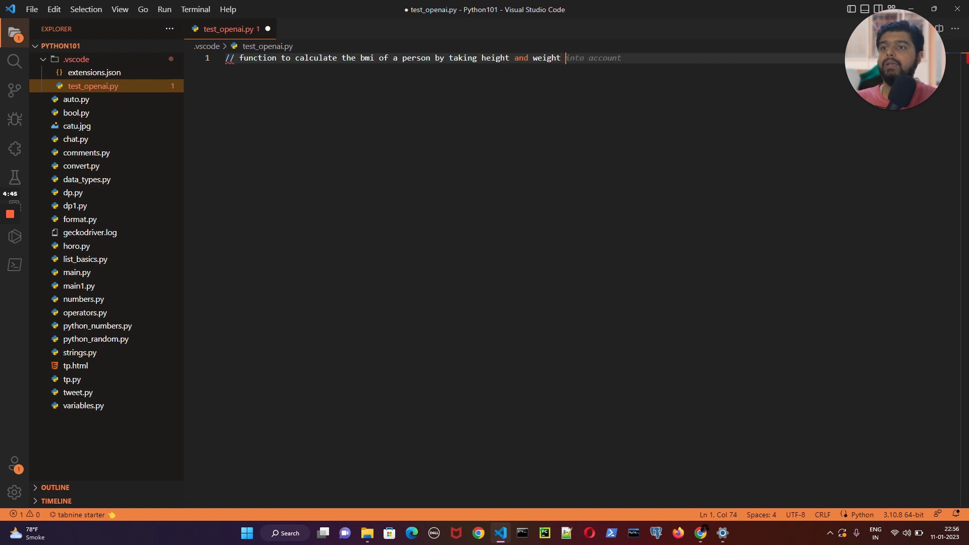
key(Backspace)
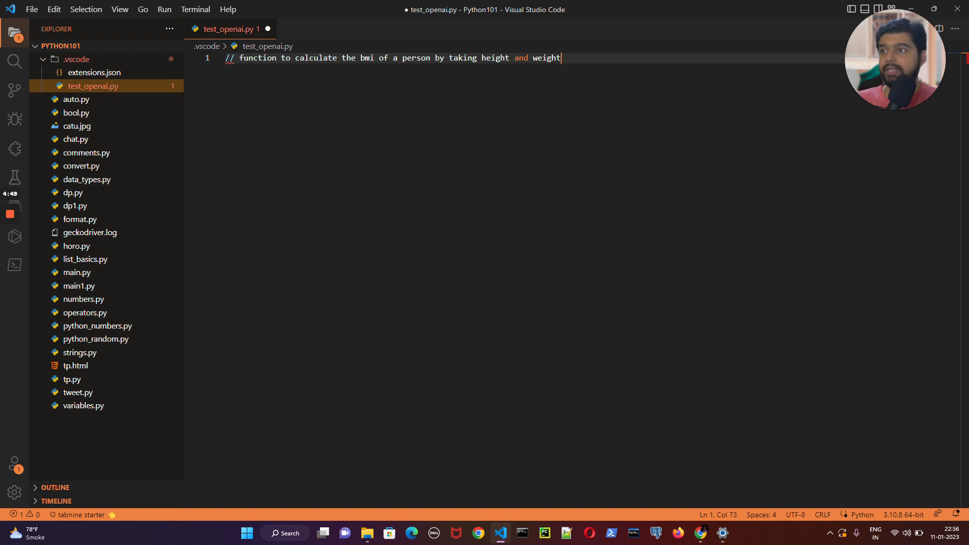
key(Enter)
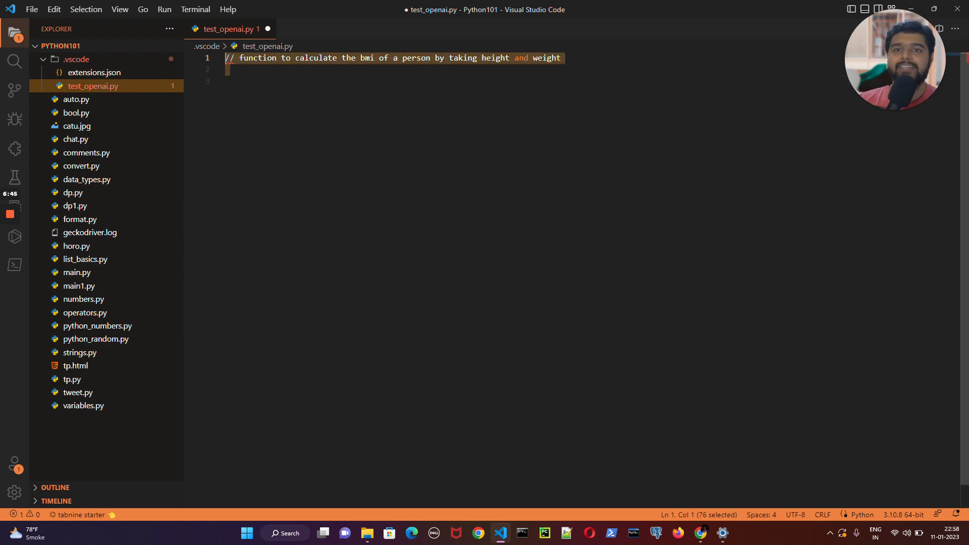
key(Delete)
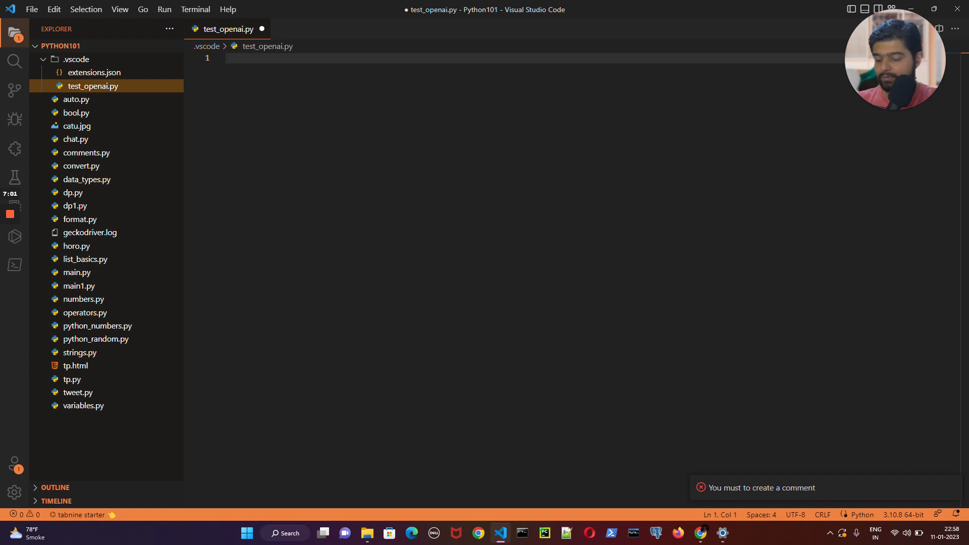
text(// function to calculate the bmi of a person by taking height and weight)
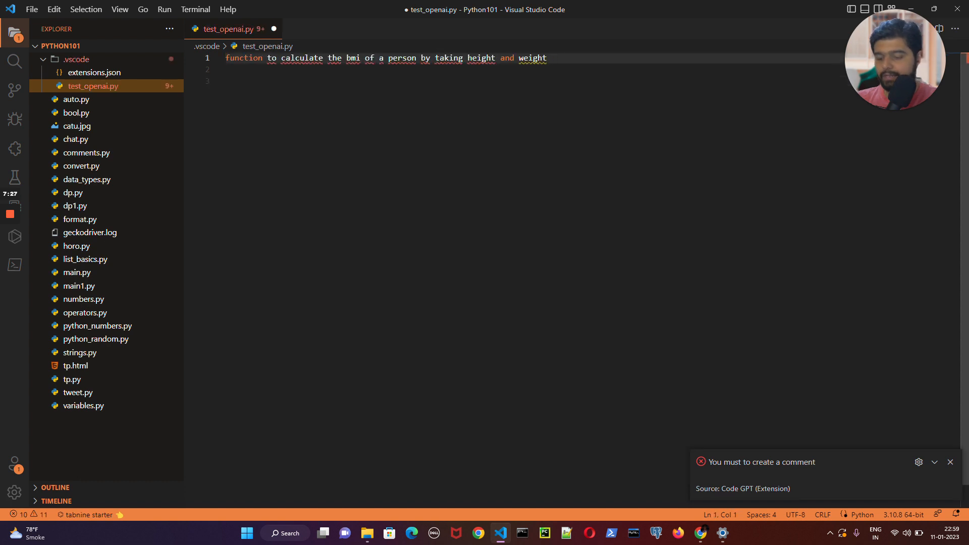
text(//)
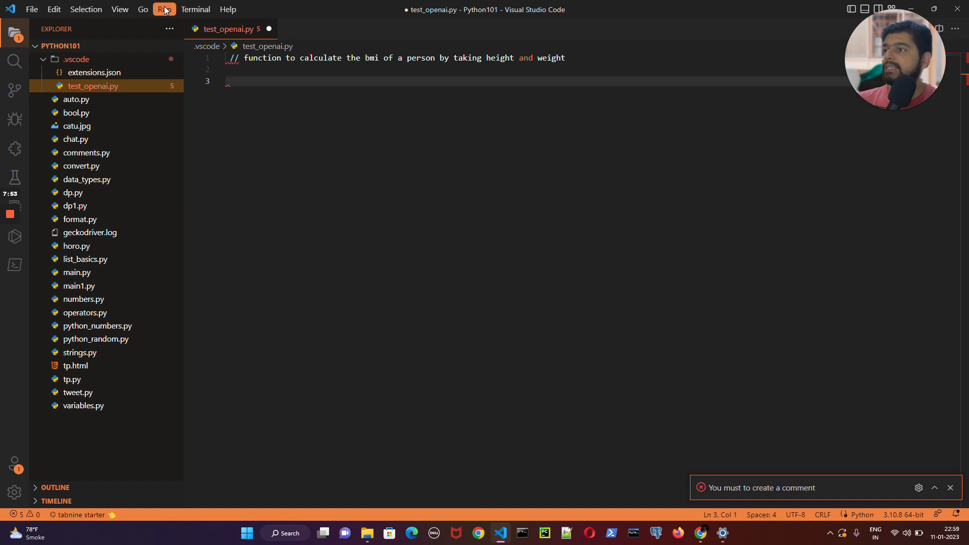
click(195, 8)
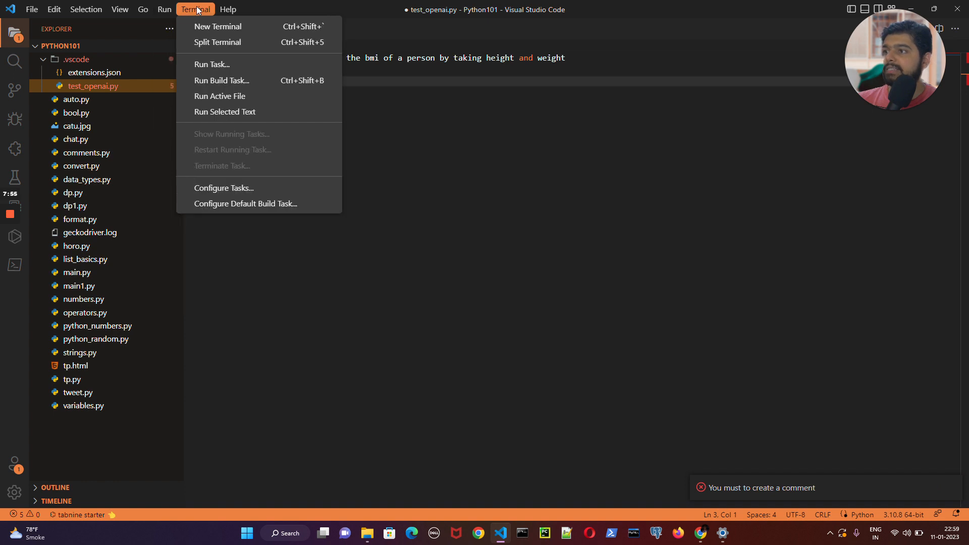
click(143, 9)
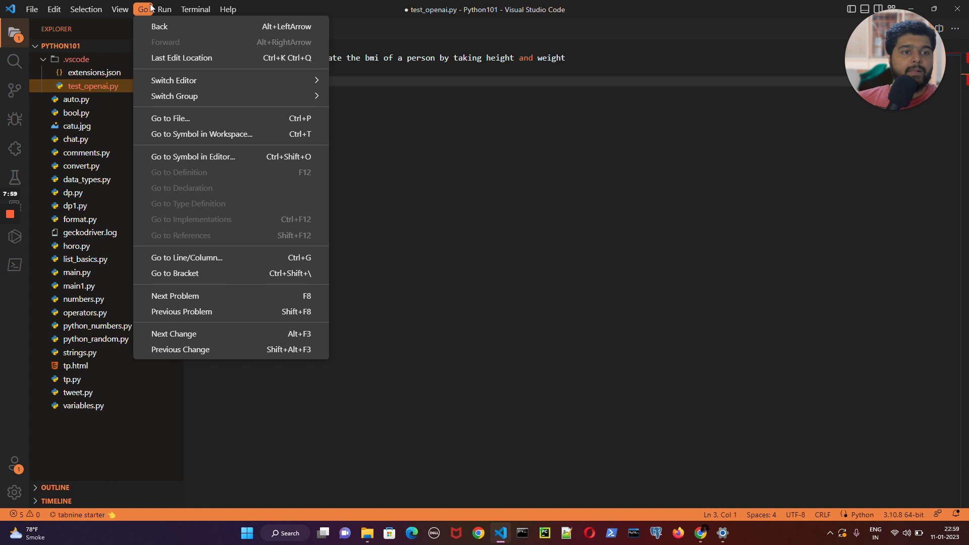
mouse_move(212, 44)
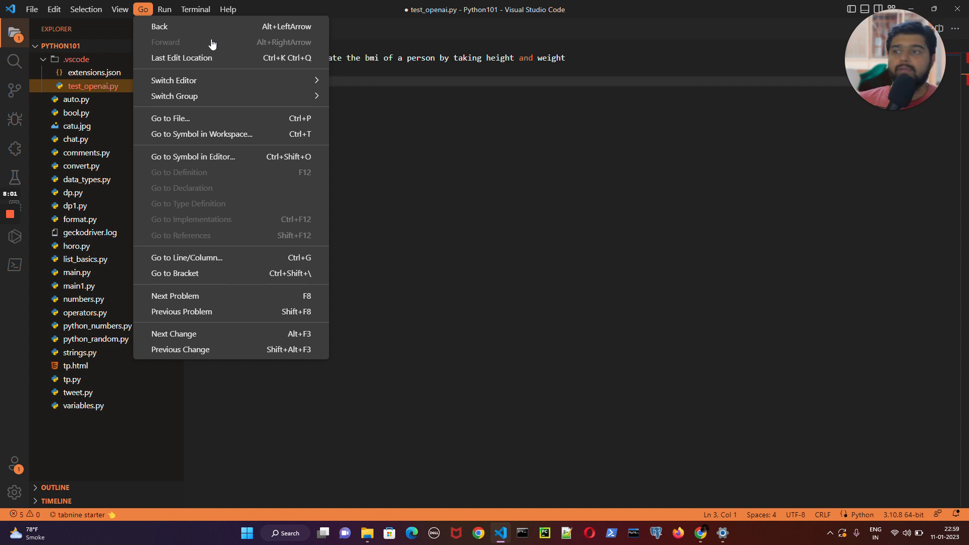
right_click(433, 68)
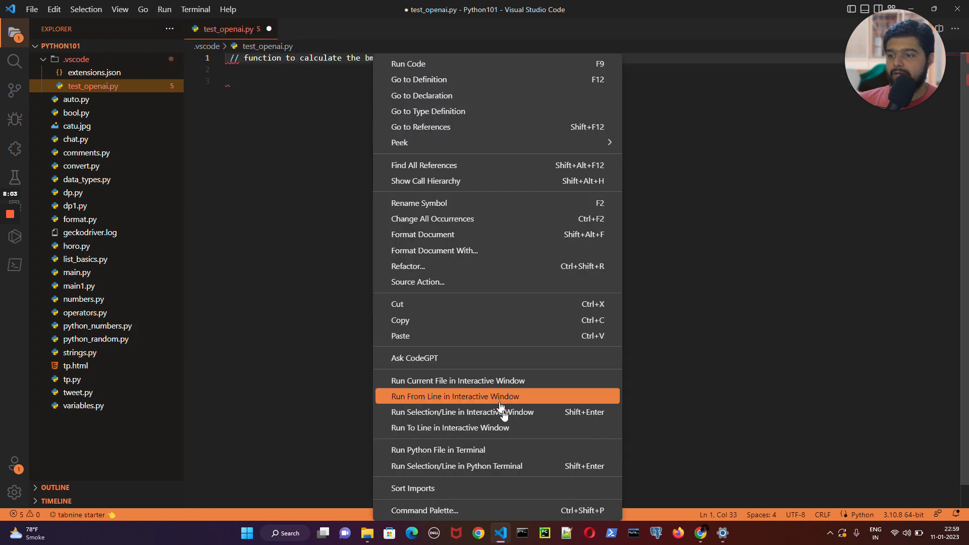
mouse_move(433, 363)
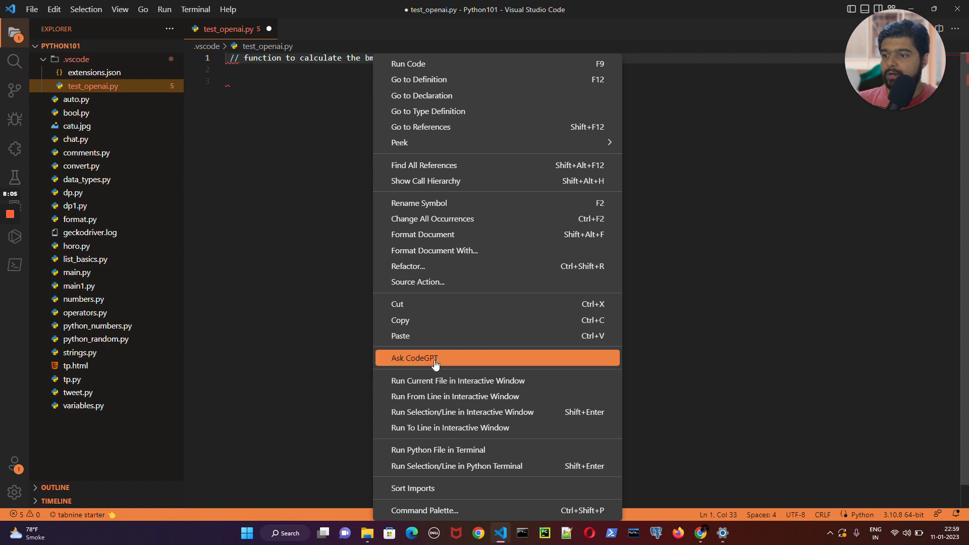
mouse_move(426, 362)
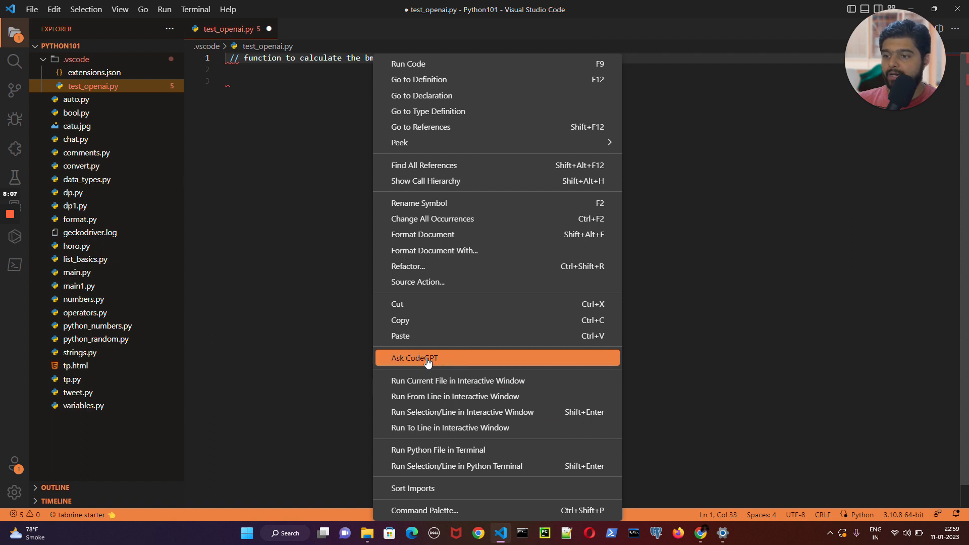
Use Ask CodeGPT from the context menu to generate BMI calculator code.
click(414, 358)
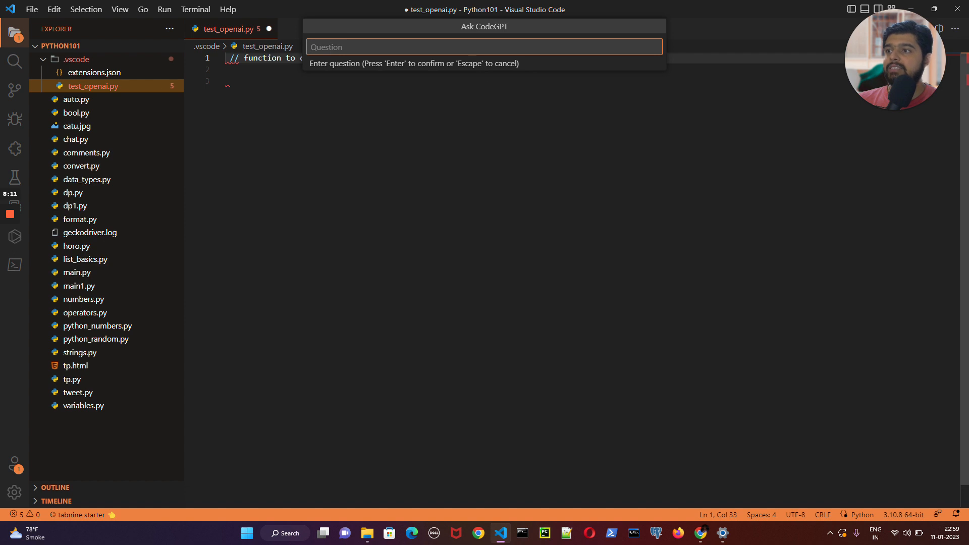
key(Escape)
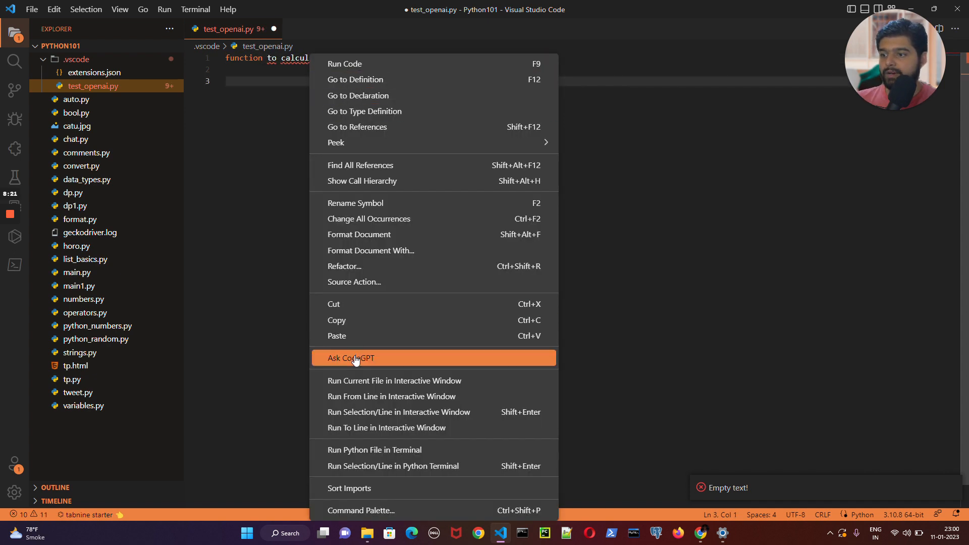
click(351, 358)
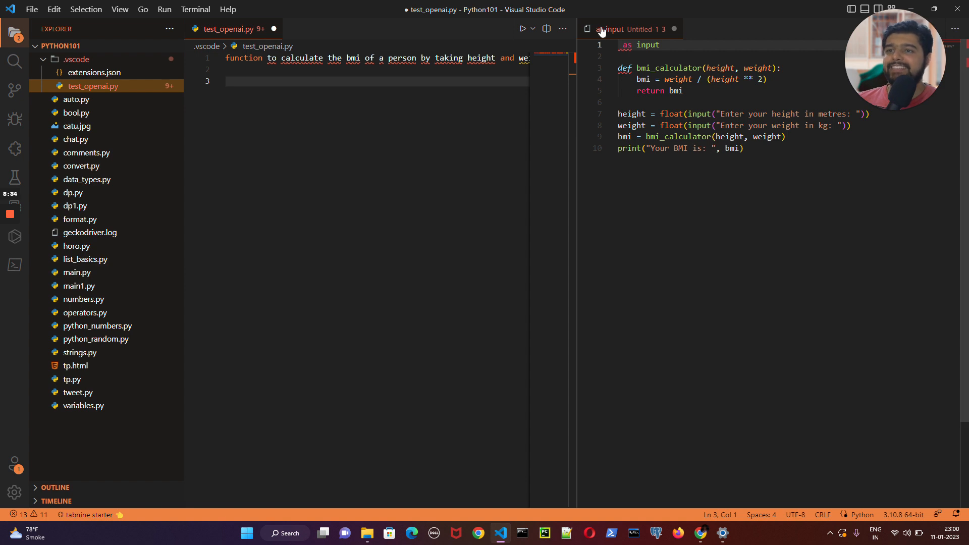
Close the old test_openai.py unsaved, then save the Untitled-1 BMI code as test_openai.py.
click(273, 28)
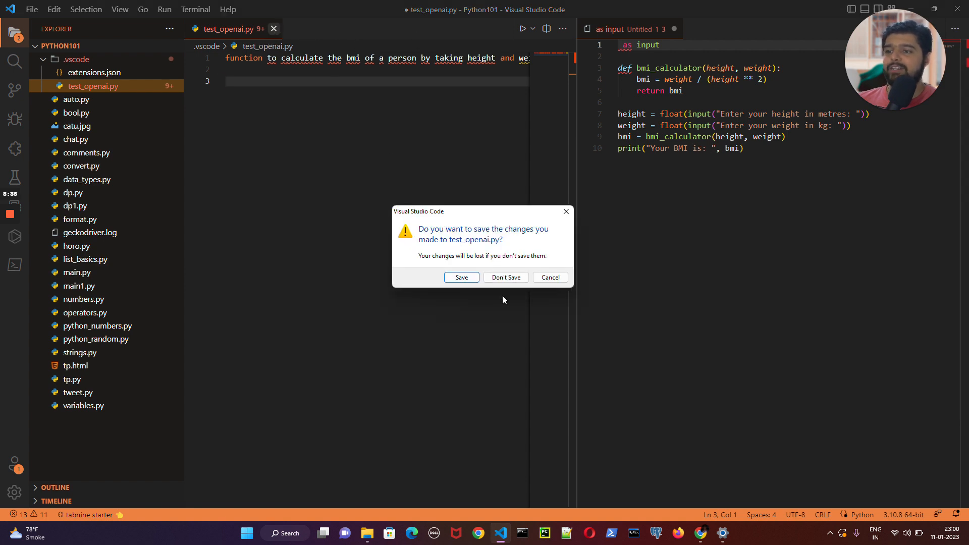
click(505, 277)
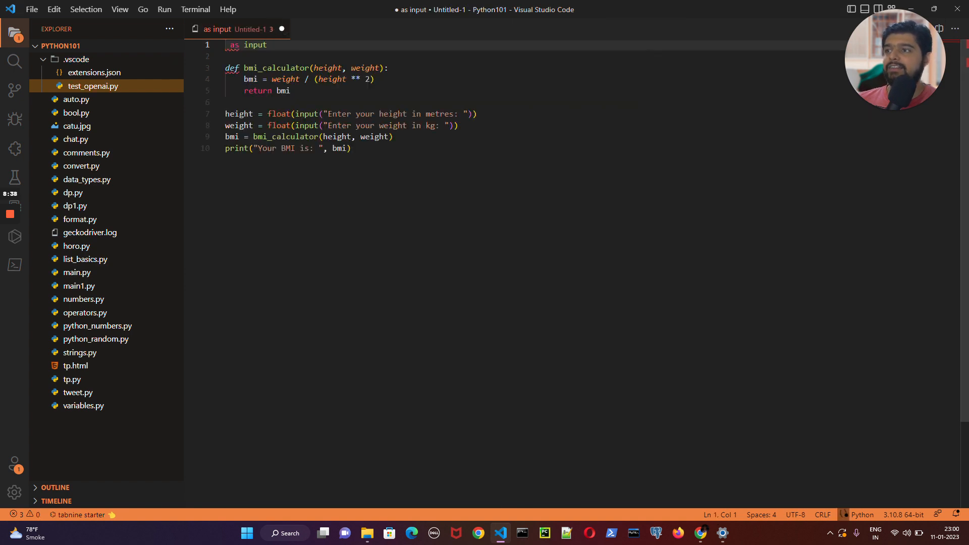
right_click(217, 29)
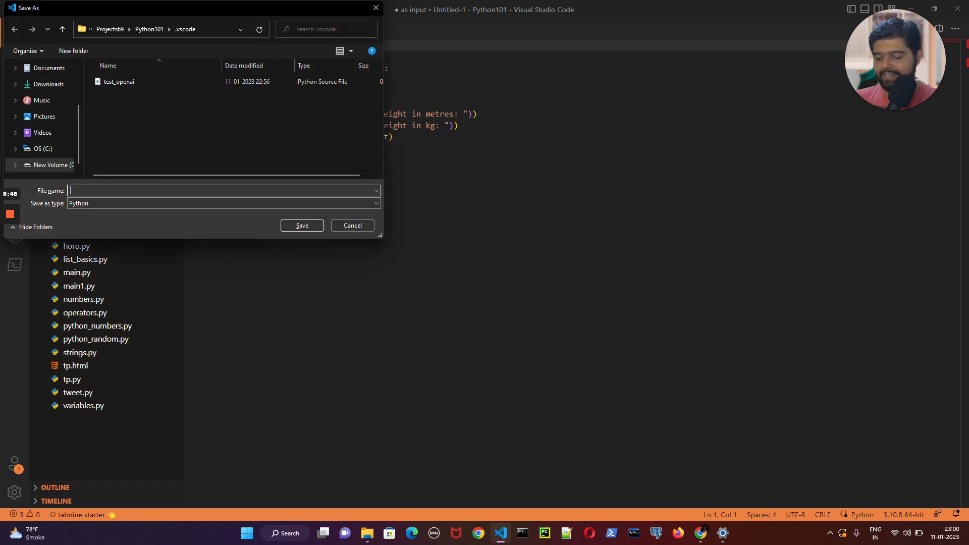
text(test_openai.py)
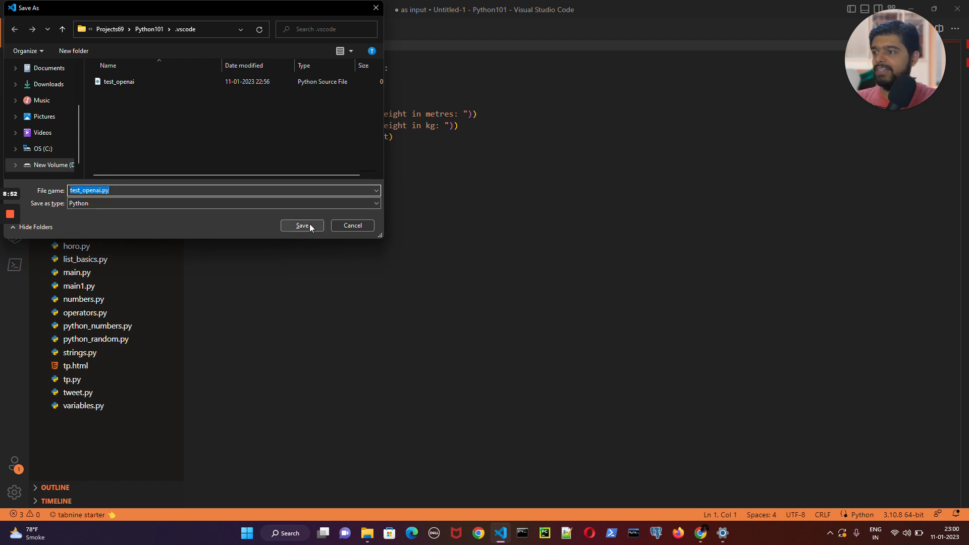
click(302, 226)
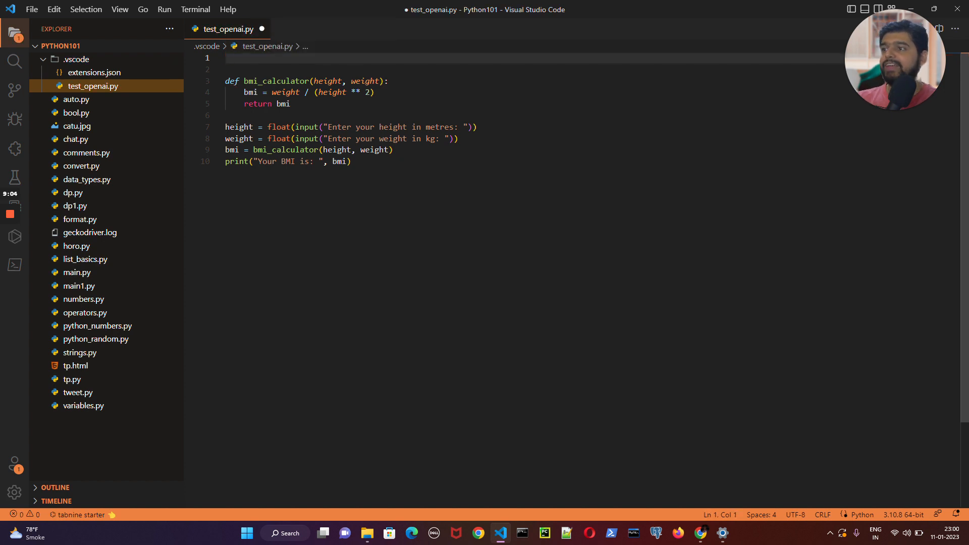
mouse_move(326, 81)
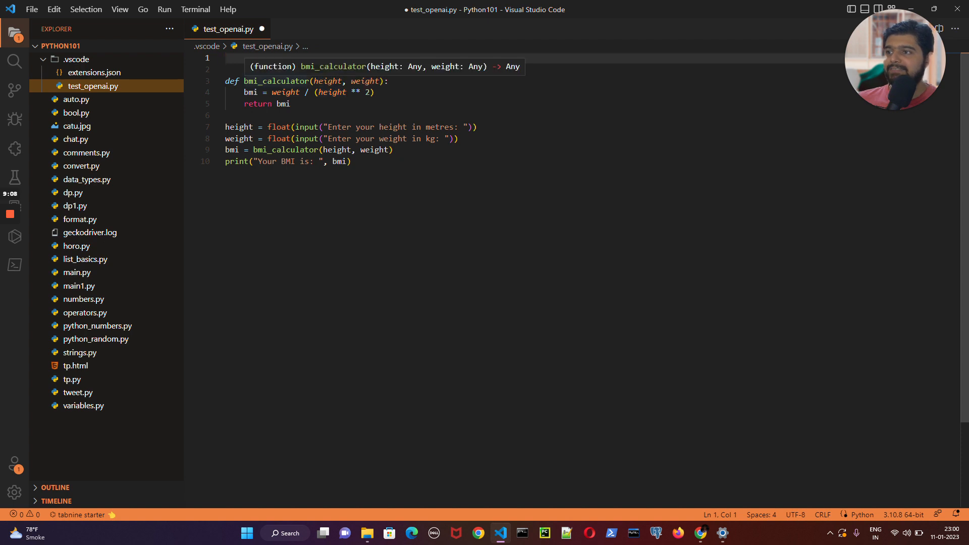
Select 'weight' in the BMI formula and save test_openai.py with Ctrl+S.
double_click(364, 81)
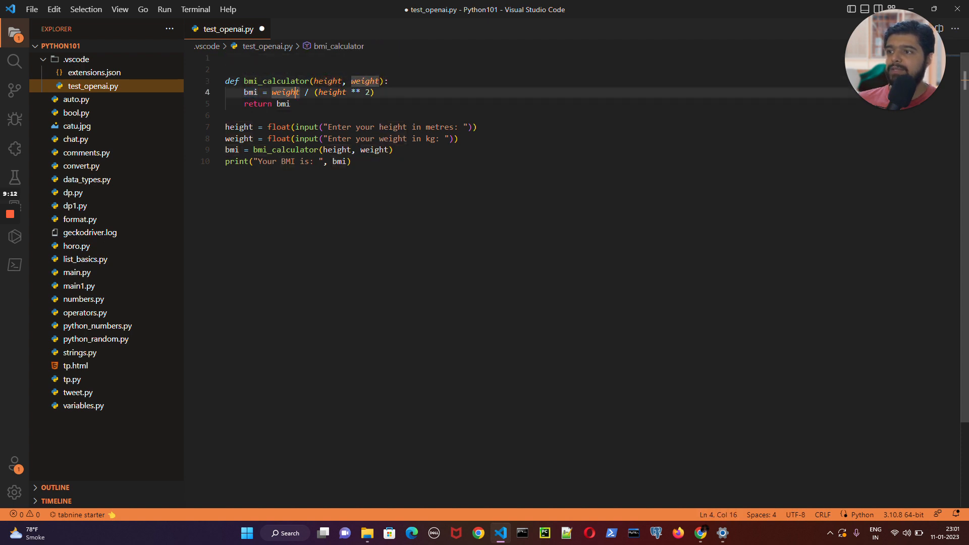
double_click(330, 92)
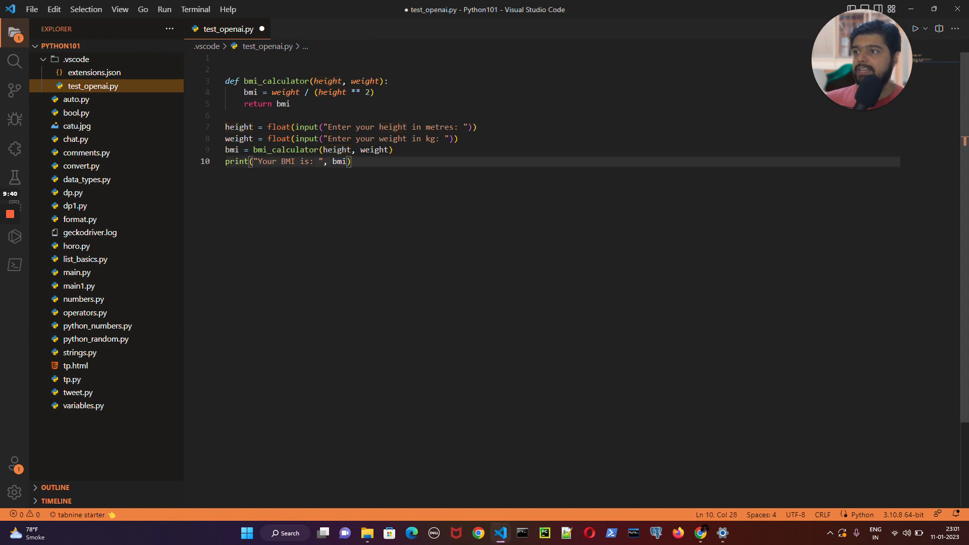
key(ctrl+s)
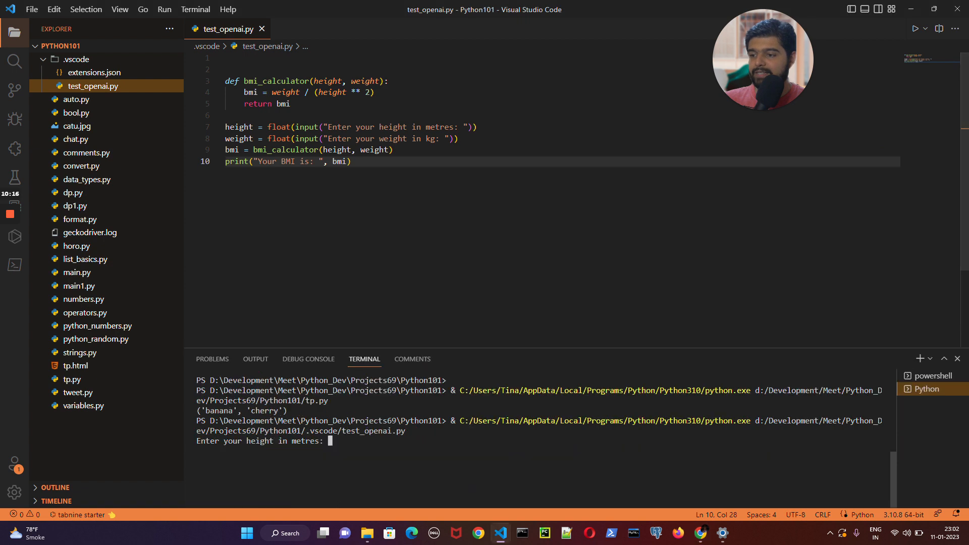
Enter height 1.78 and weight 79 in the terminal, giving a BMI of about 24.93.
text(1.78)
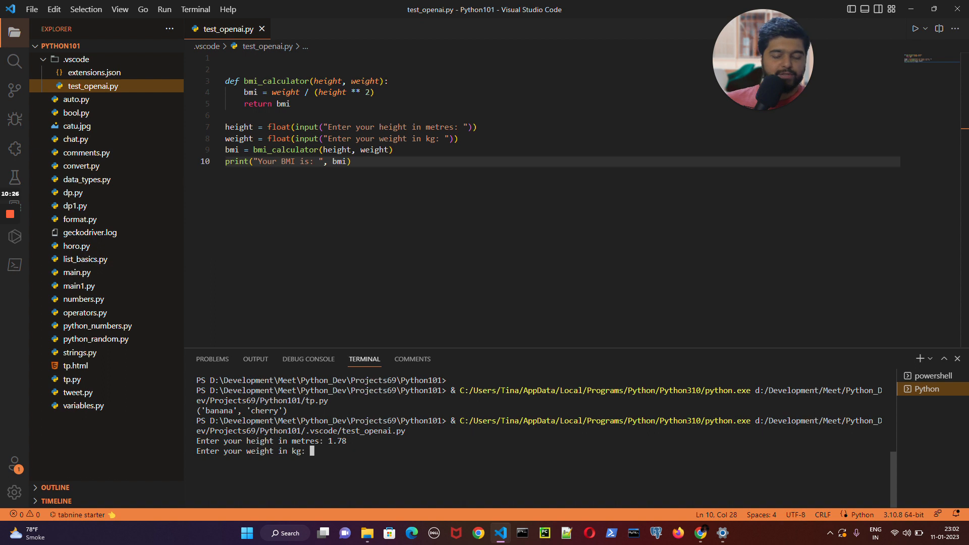
text(79)
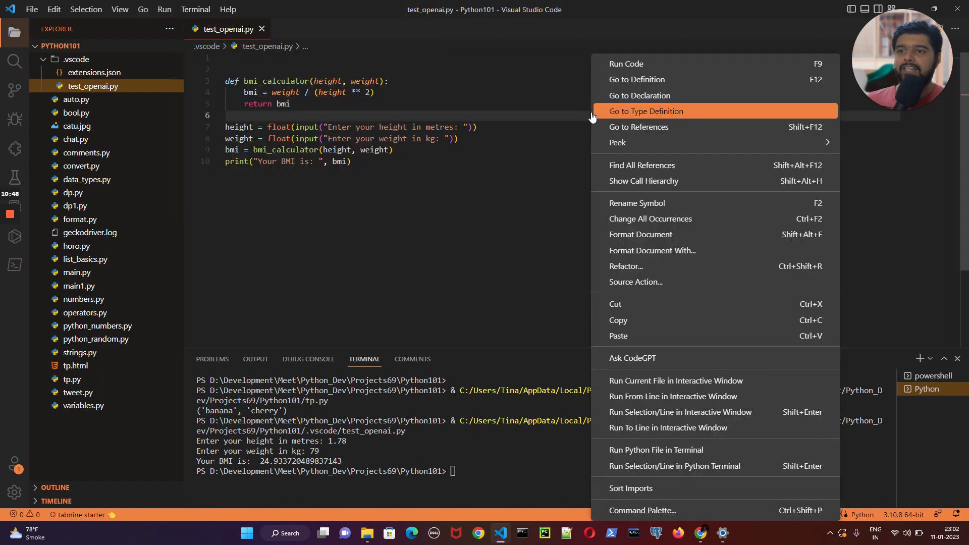
Ask CodeGPT 'write a code to find the sum of n natural number'.
click(633, 358)
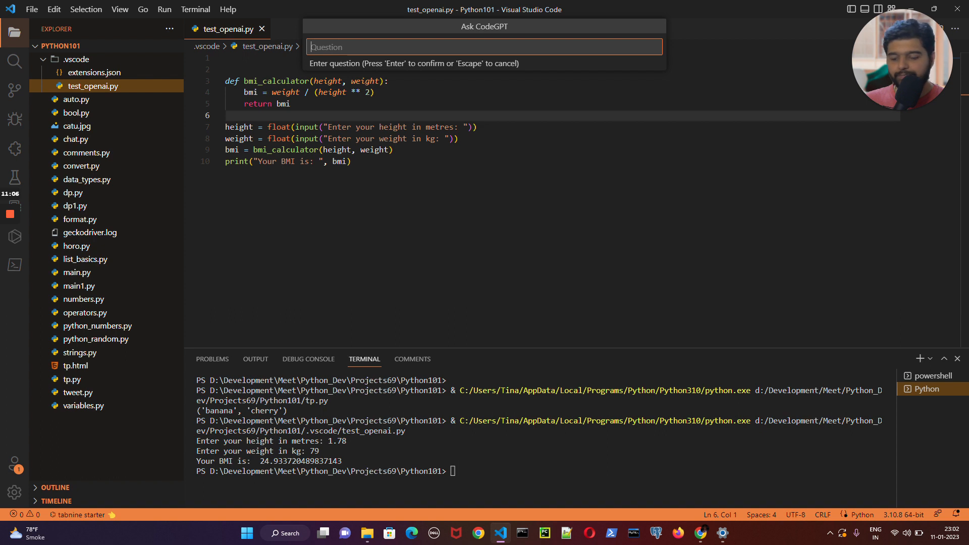
text(write a code to)
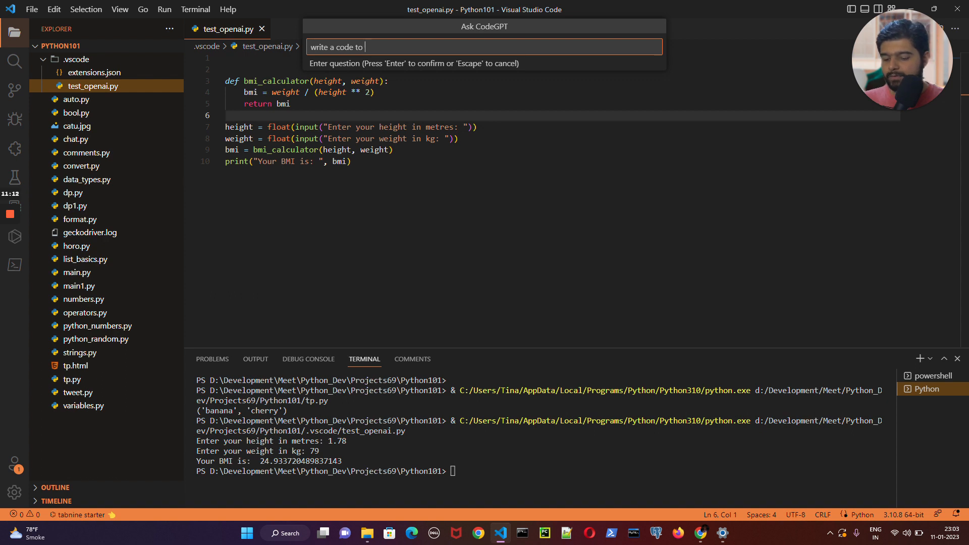
text(fine)
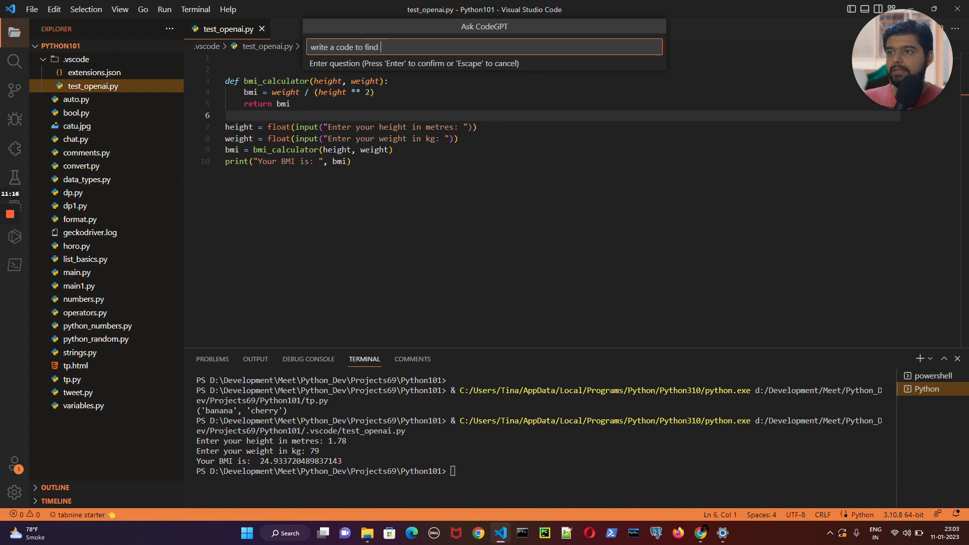
text(the)
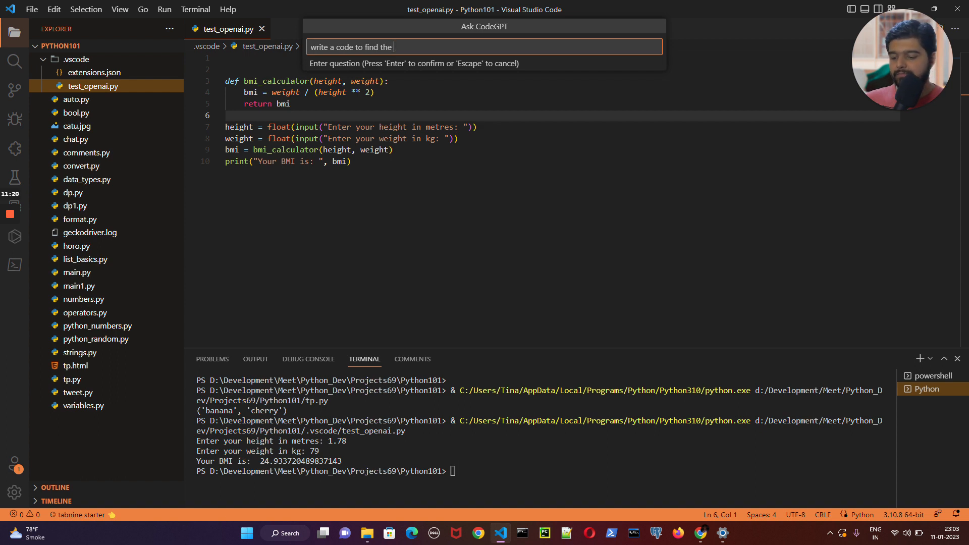
text(sum f)
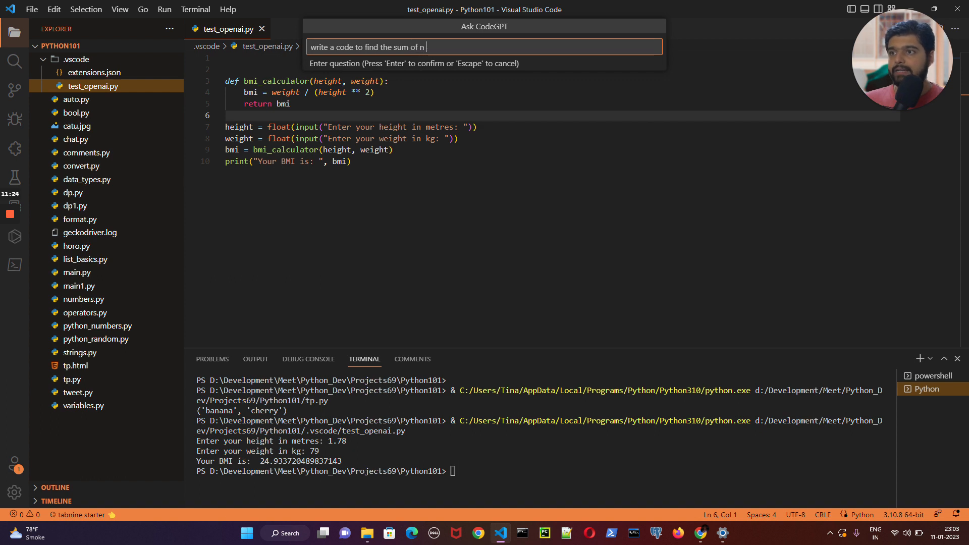
text(natural)
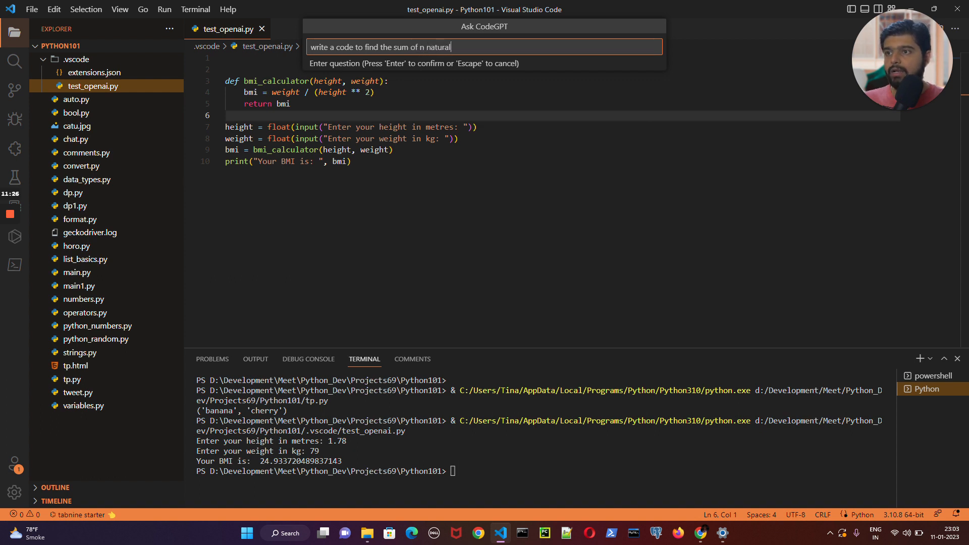
text(number)
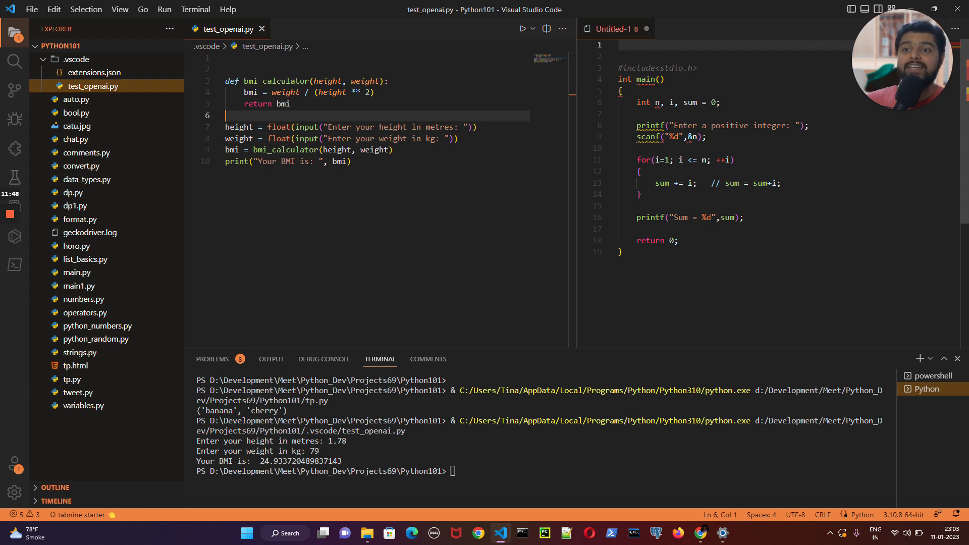
mouse_move(646, 30)
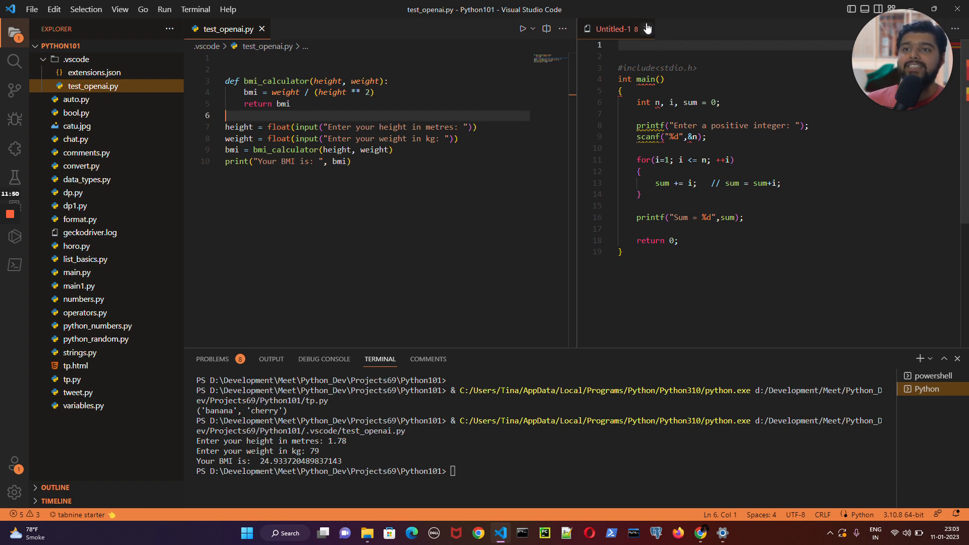
Close the Untitled-1 tab holding the generated C code with Don't Save.
click(647, 29)
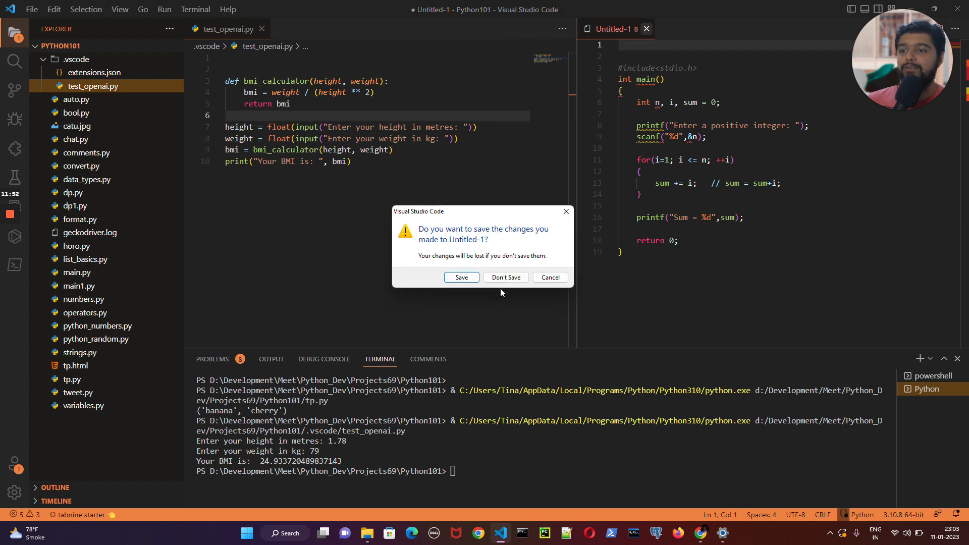
mouse_move(505, 277)
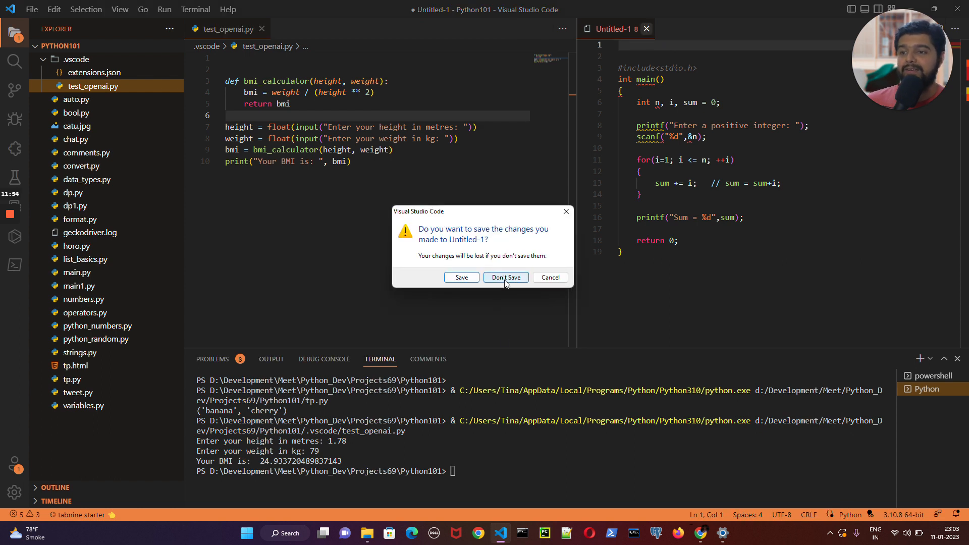
click(505, 278)
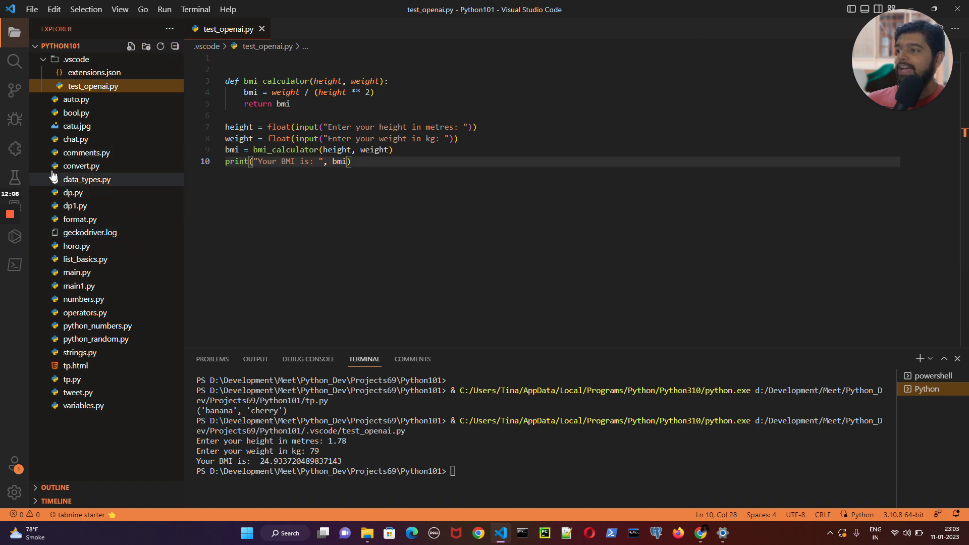
Show the Code GPT extension search results and open the gear Manage menu.
click(14, 149)
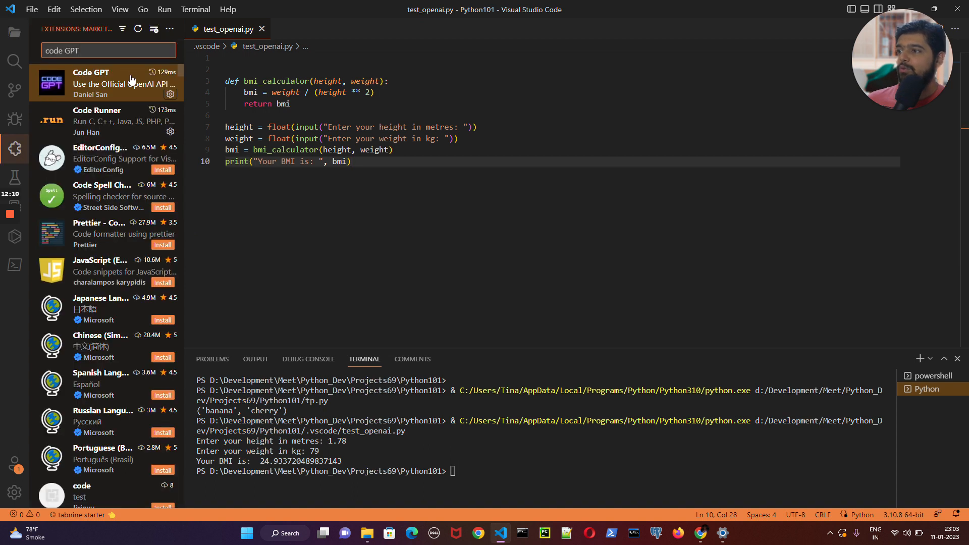
mouse_move(105, 95)
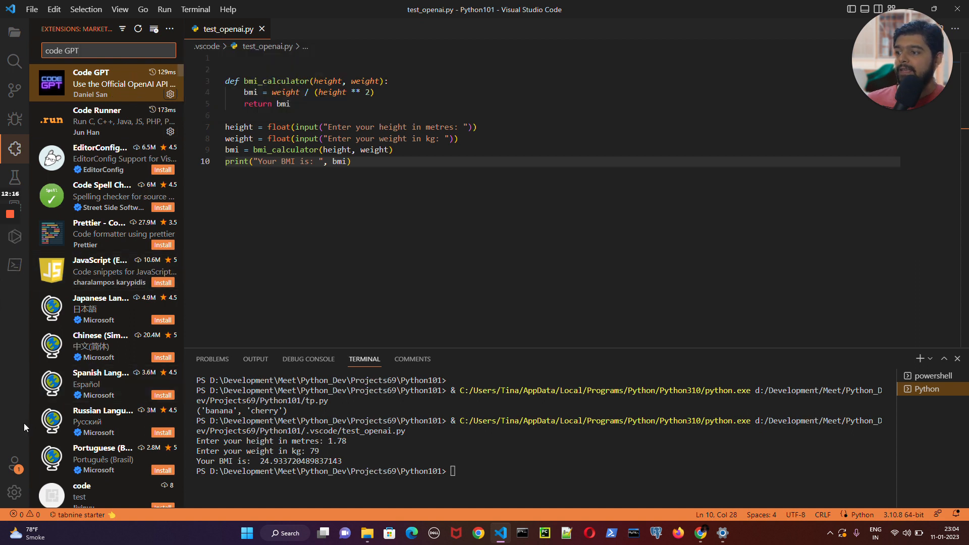
click(14, 492)
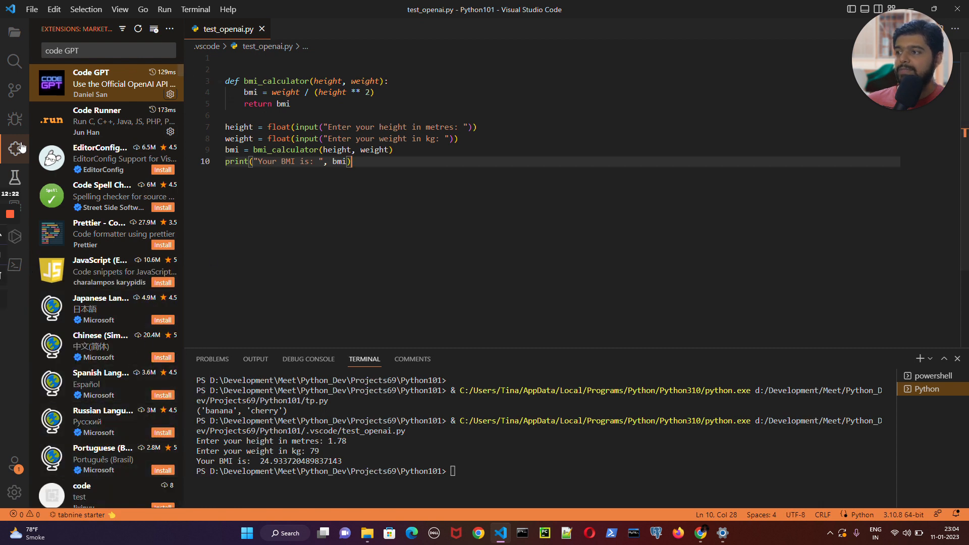
click(14, 148)
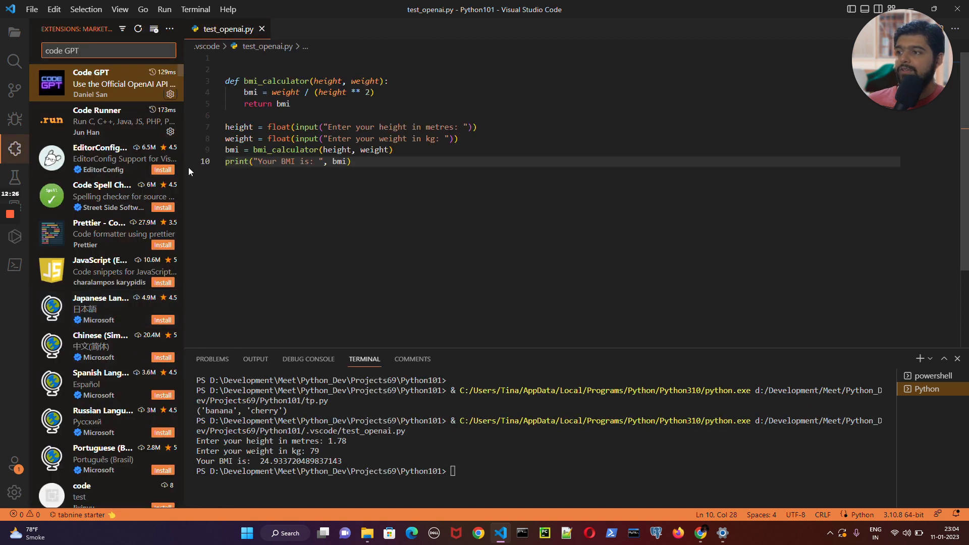
click(143, 9)
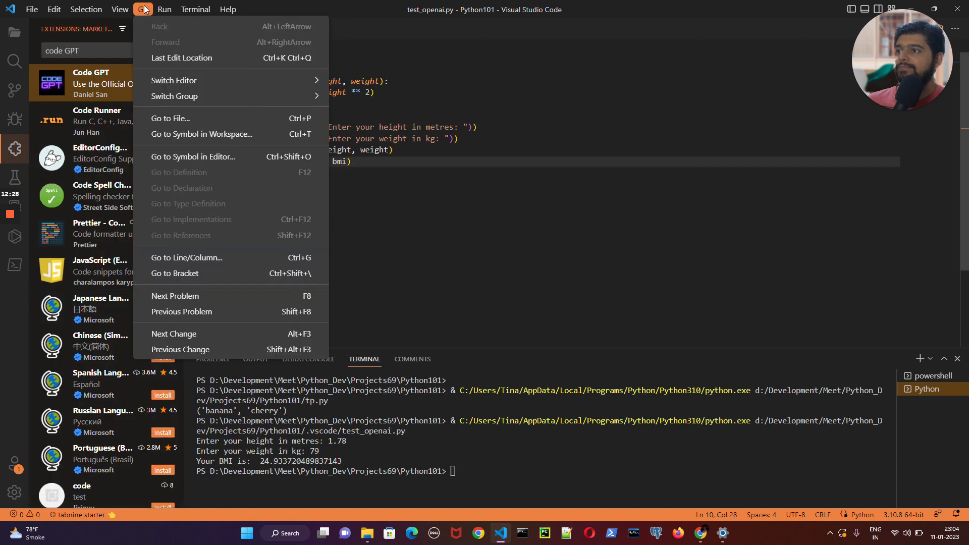
click(119, 8)
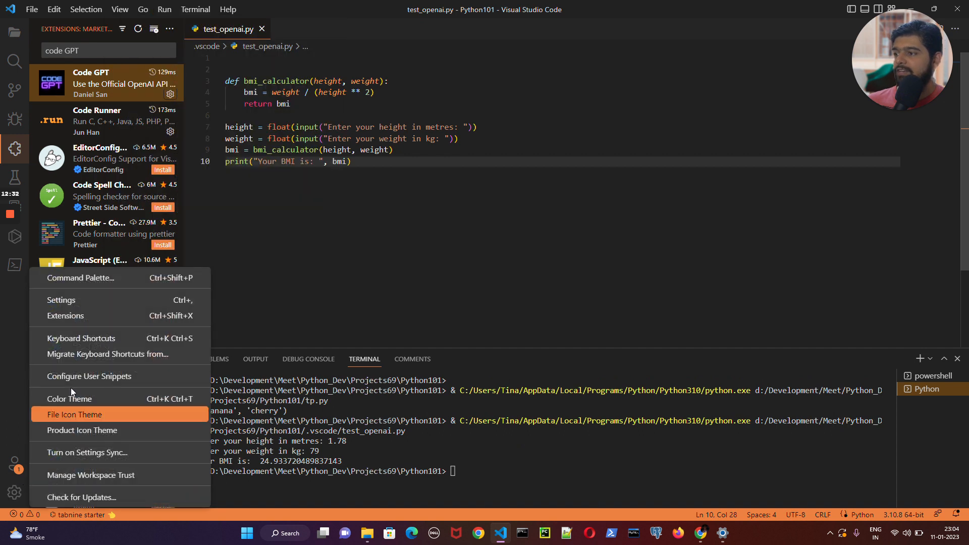
mouse_move(73, 300)
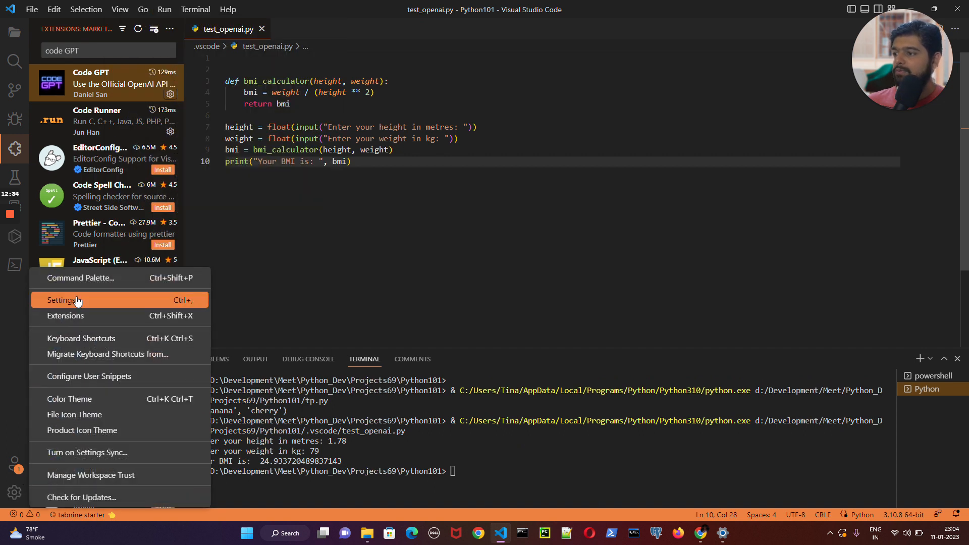
Open Settings and jump to the Extensions section showing CodeGPT: Api Key.
click(62, 300)
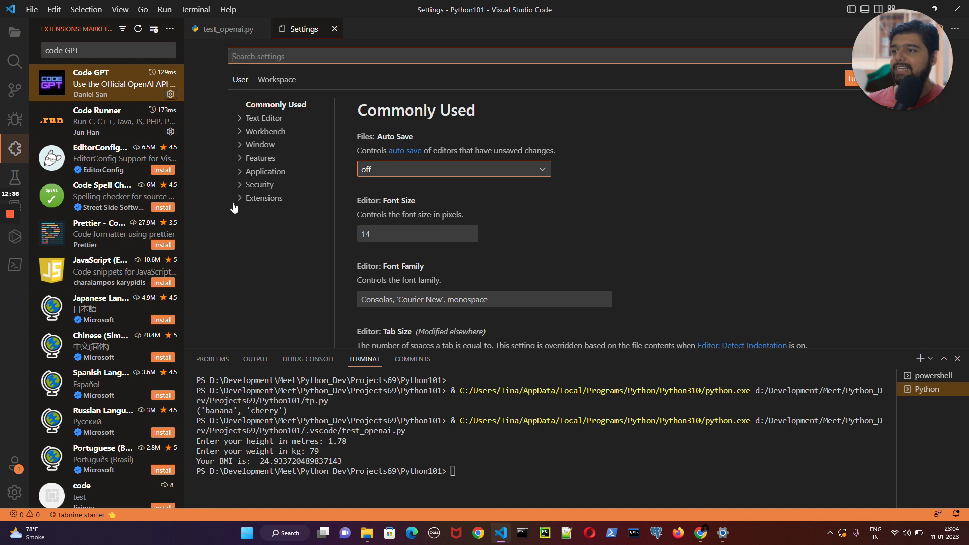
click(265, 198)
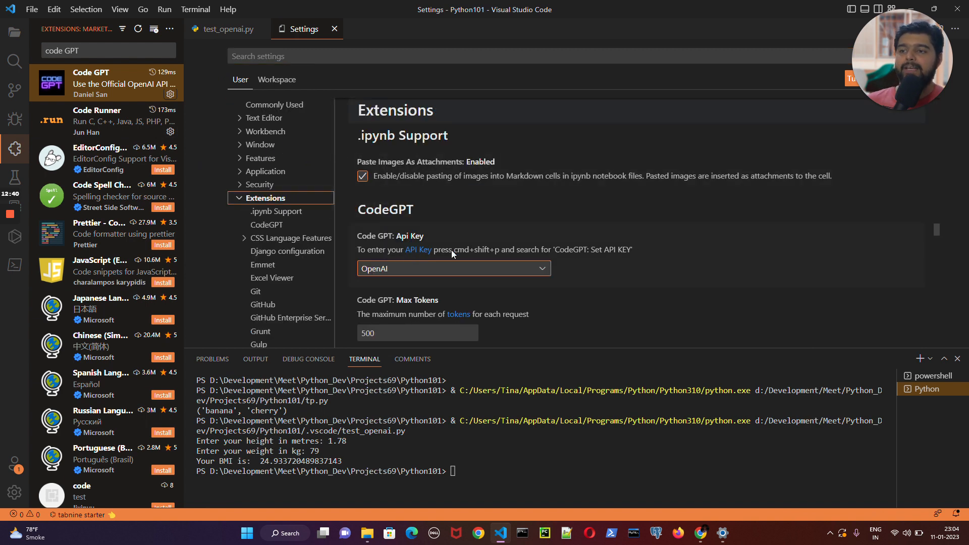
mouse_move(629, 249)
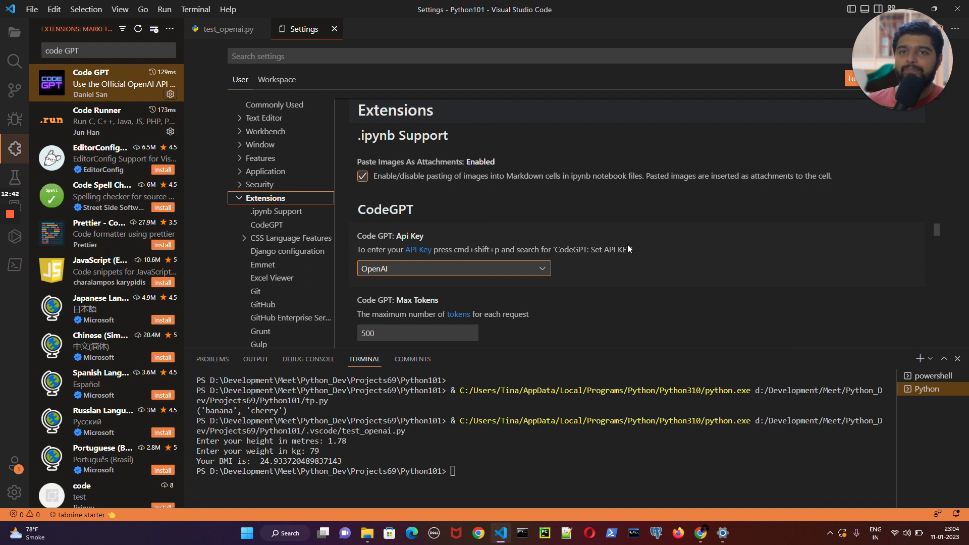